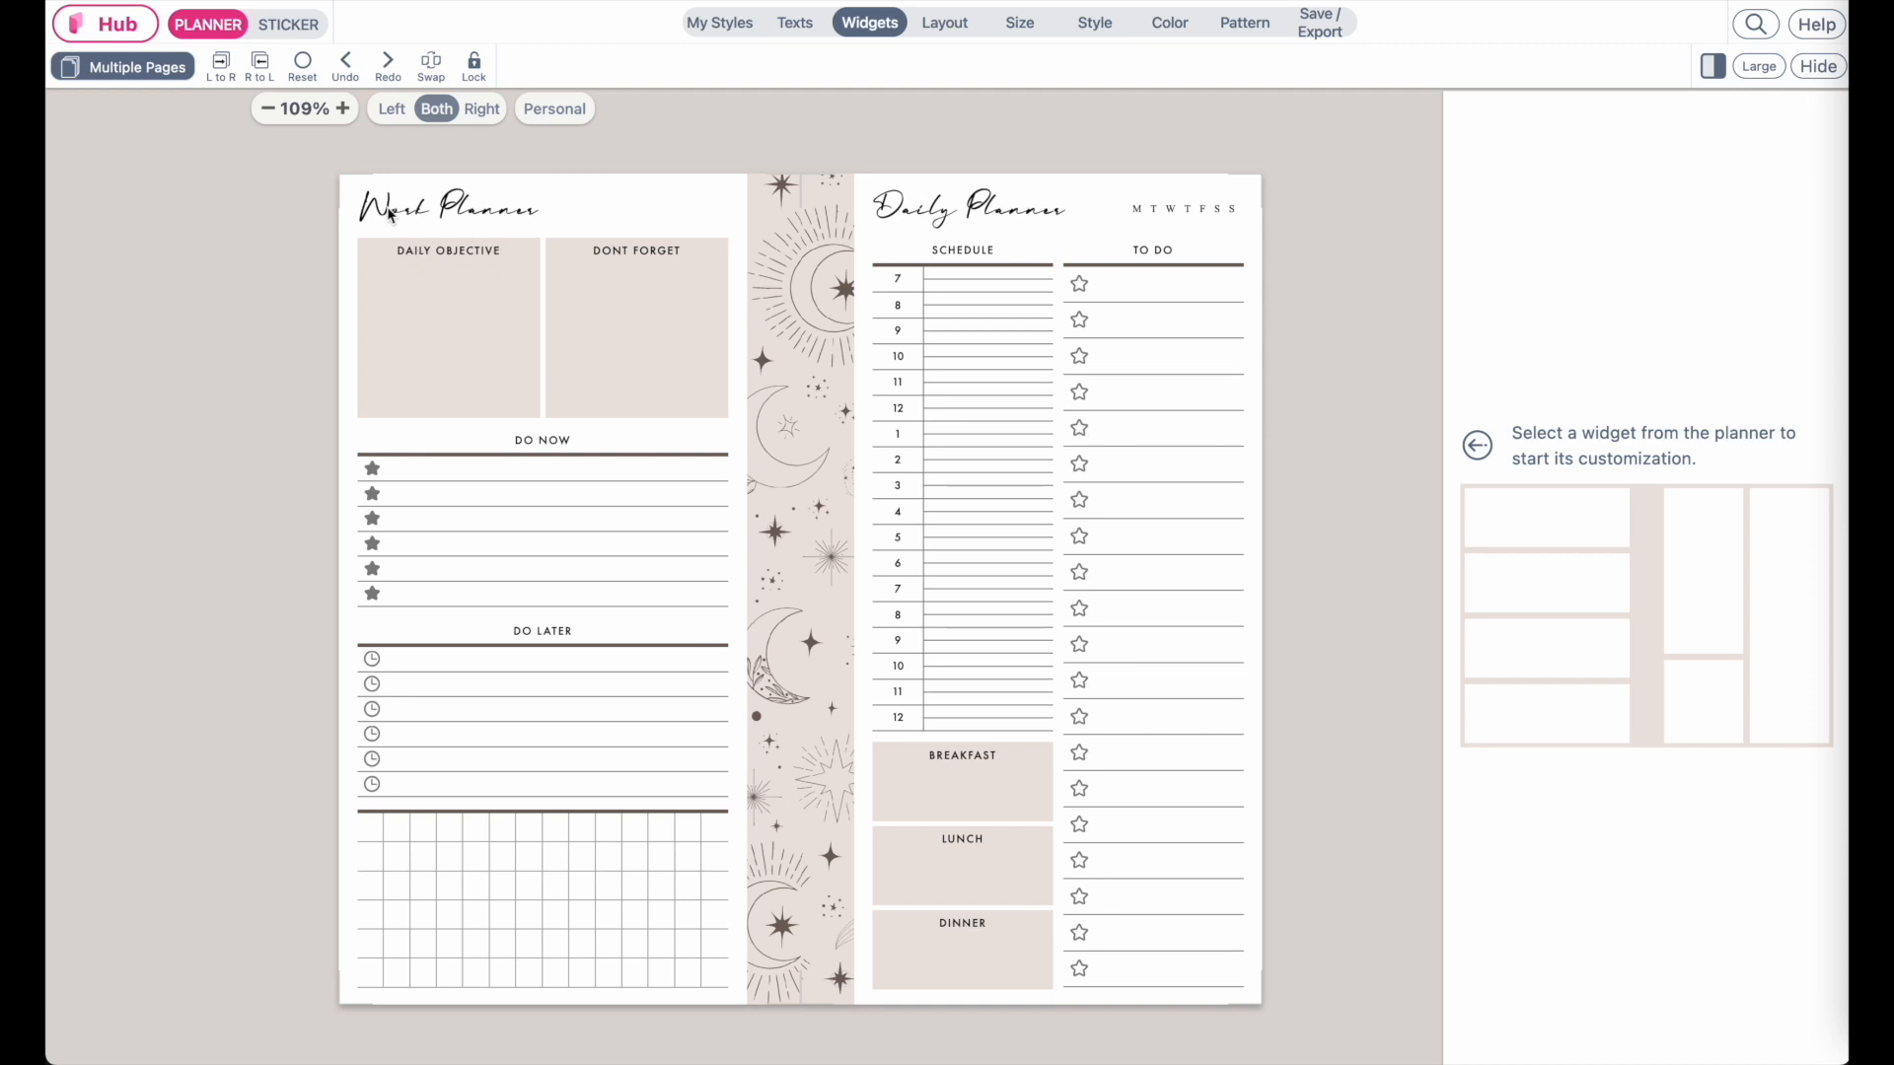
mouse_move(670, 531)
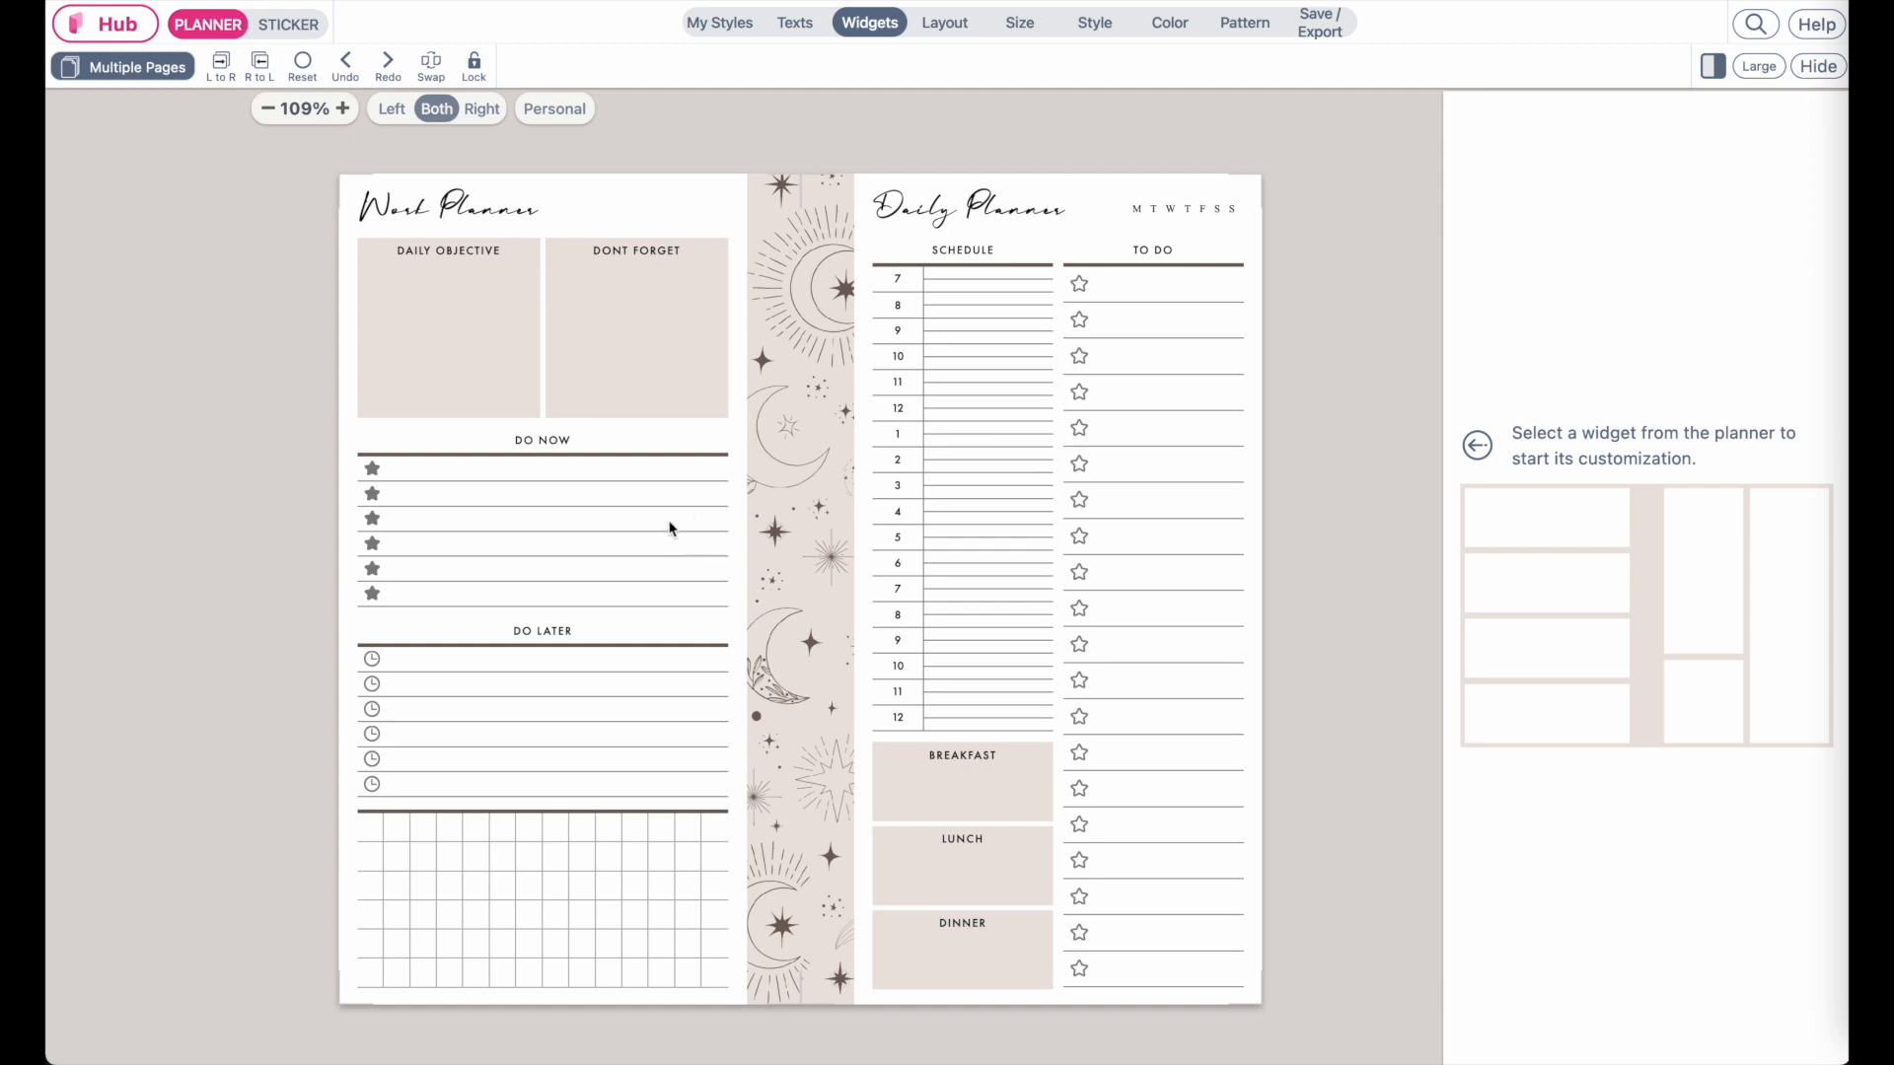
mouse_move(1316, 34)
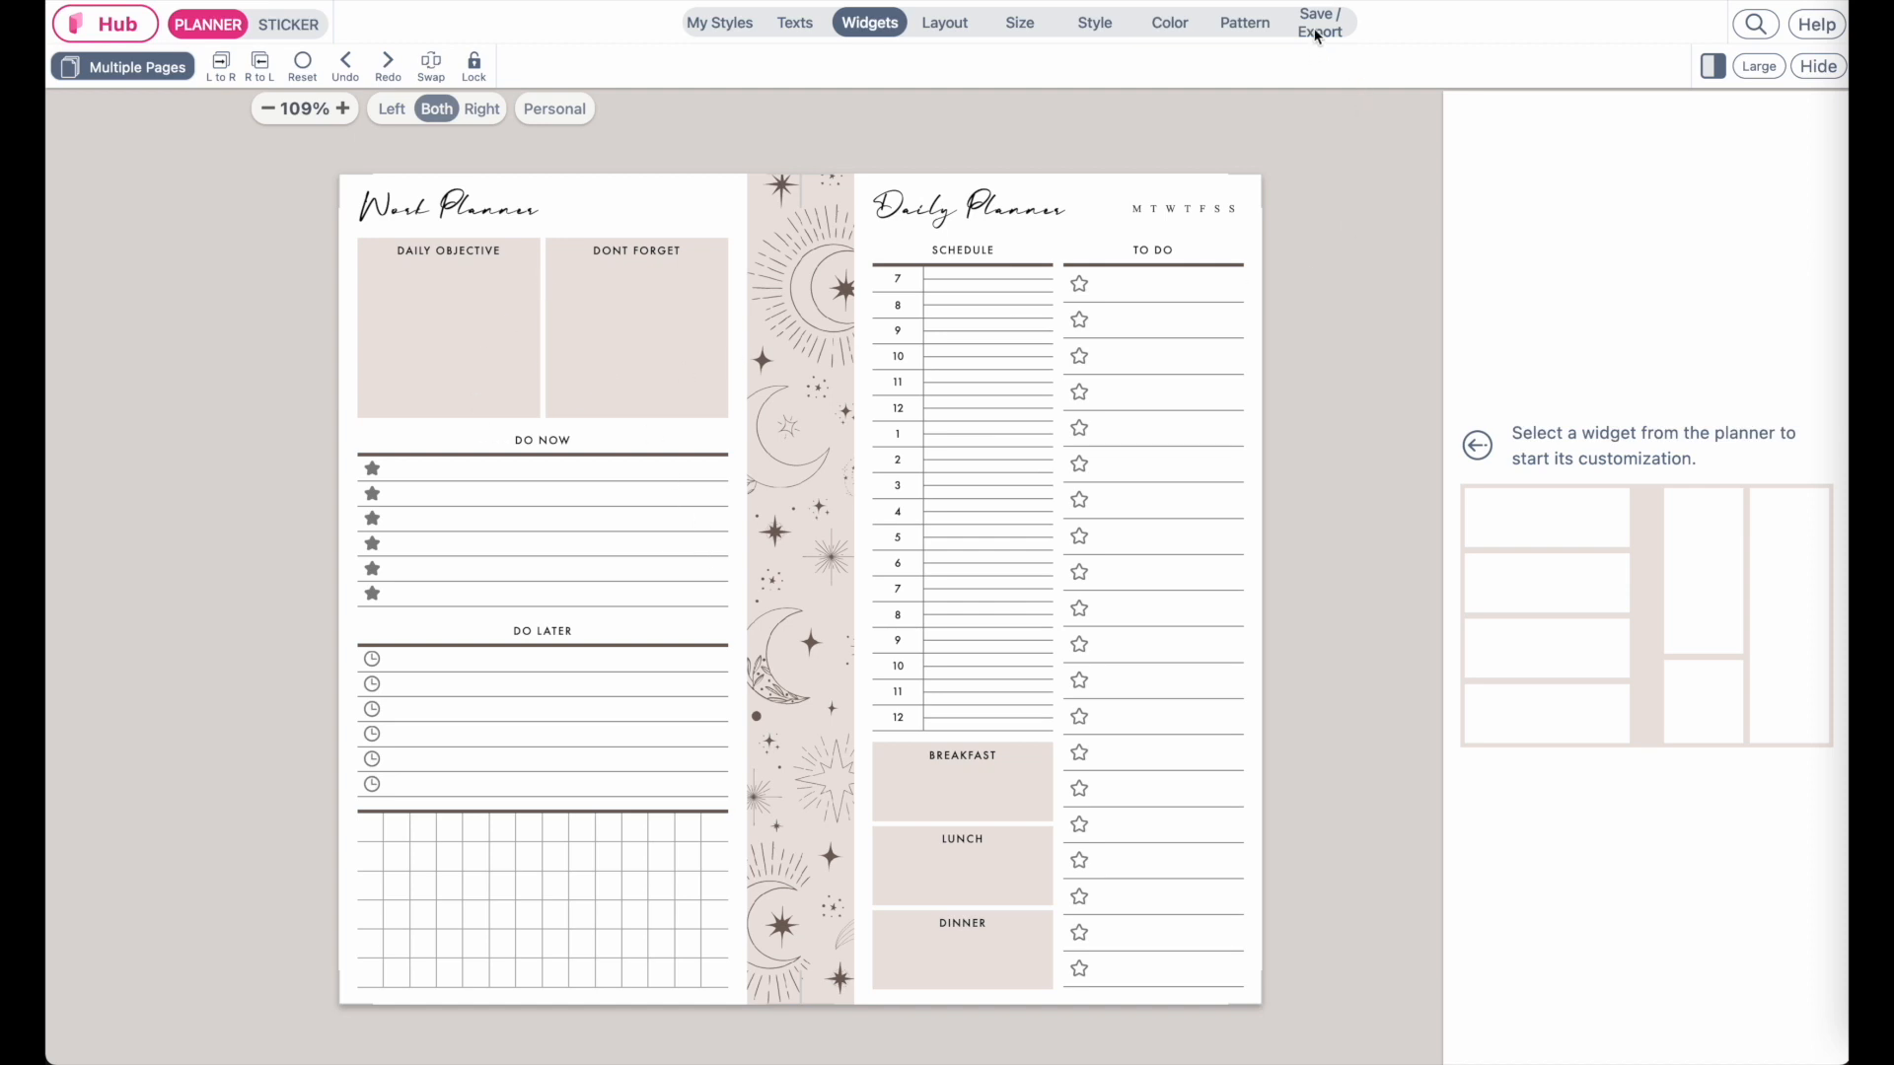
- Save the current Work and Daily planner look as a style named 'Neutral Beige' via Save / Export
left_click(1319, 22)
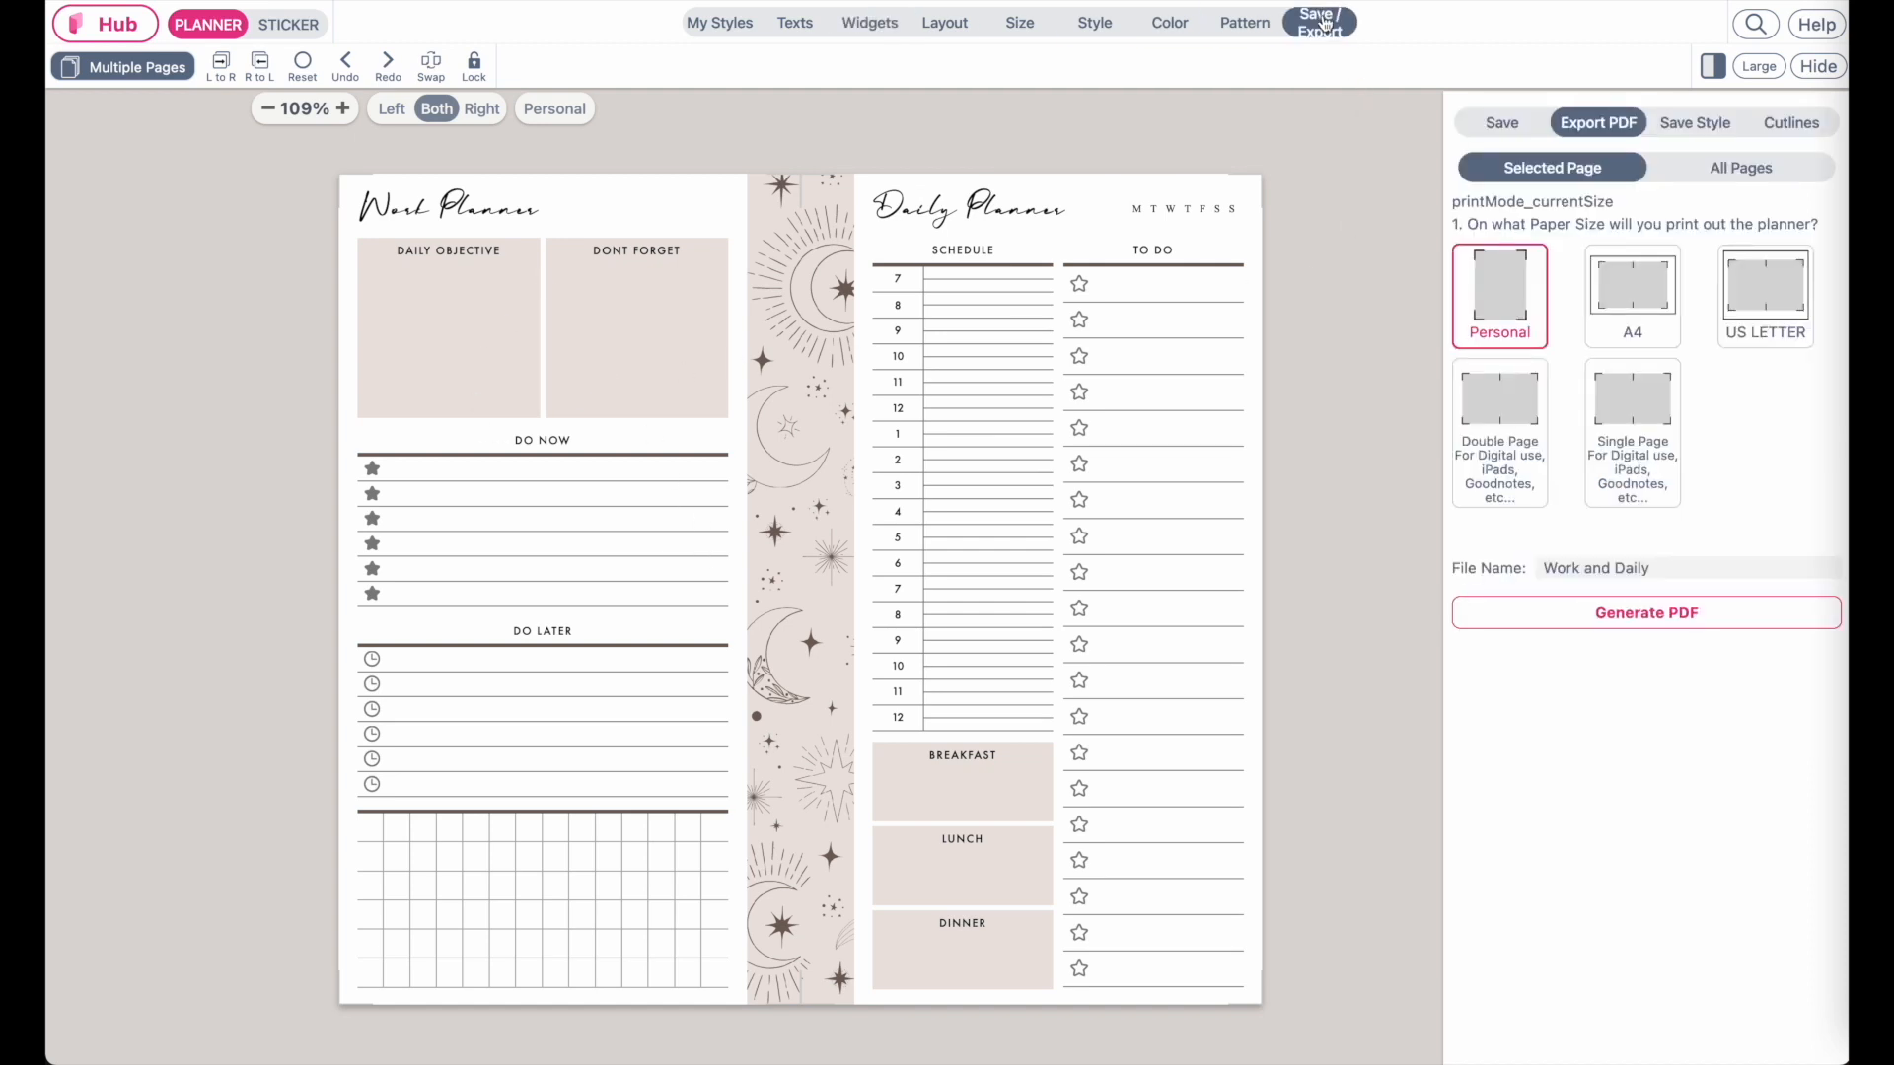
left_click(1694, 122)
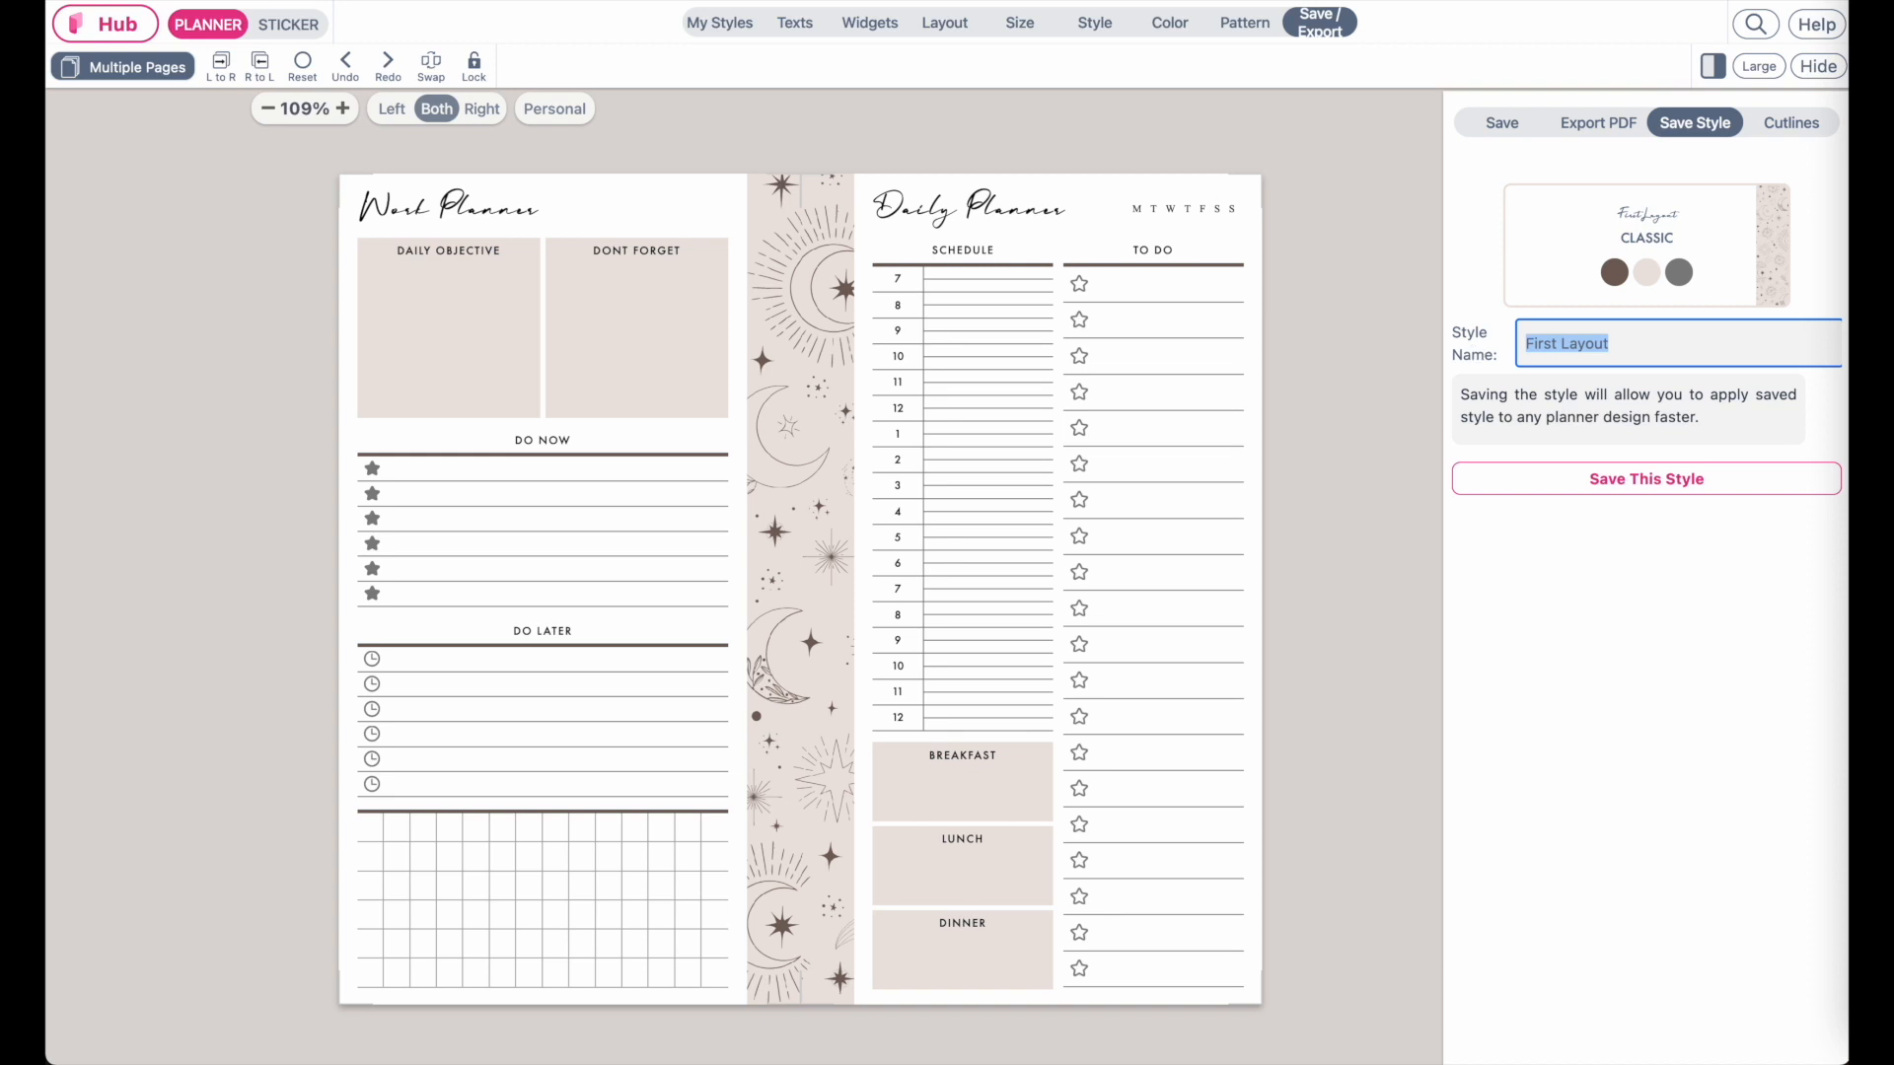
type("Neutral B")
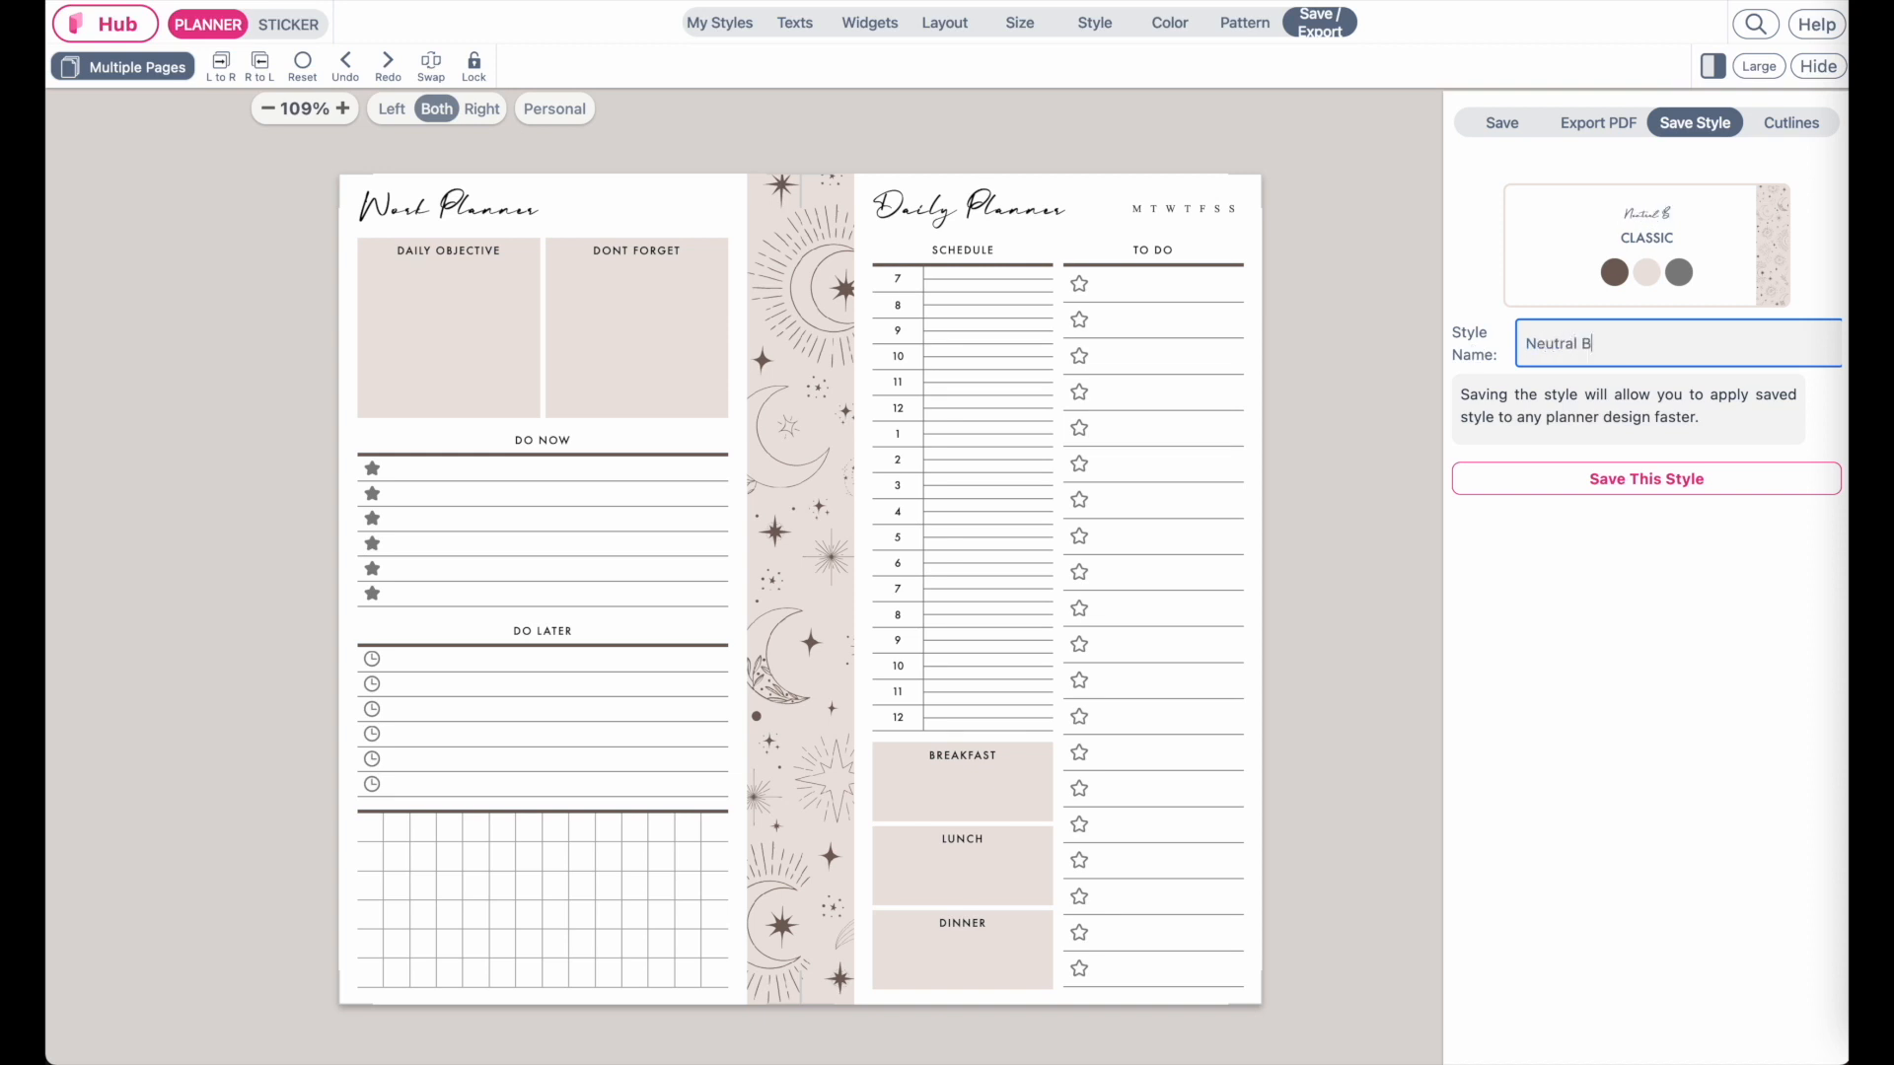
type("eige")
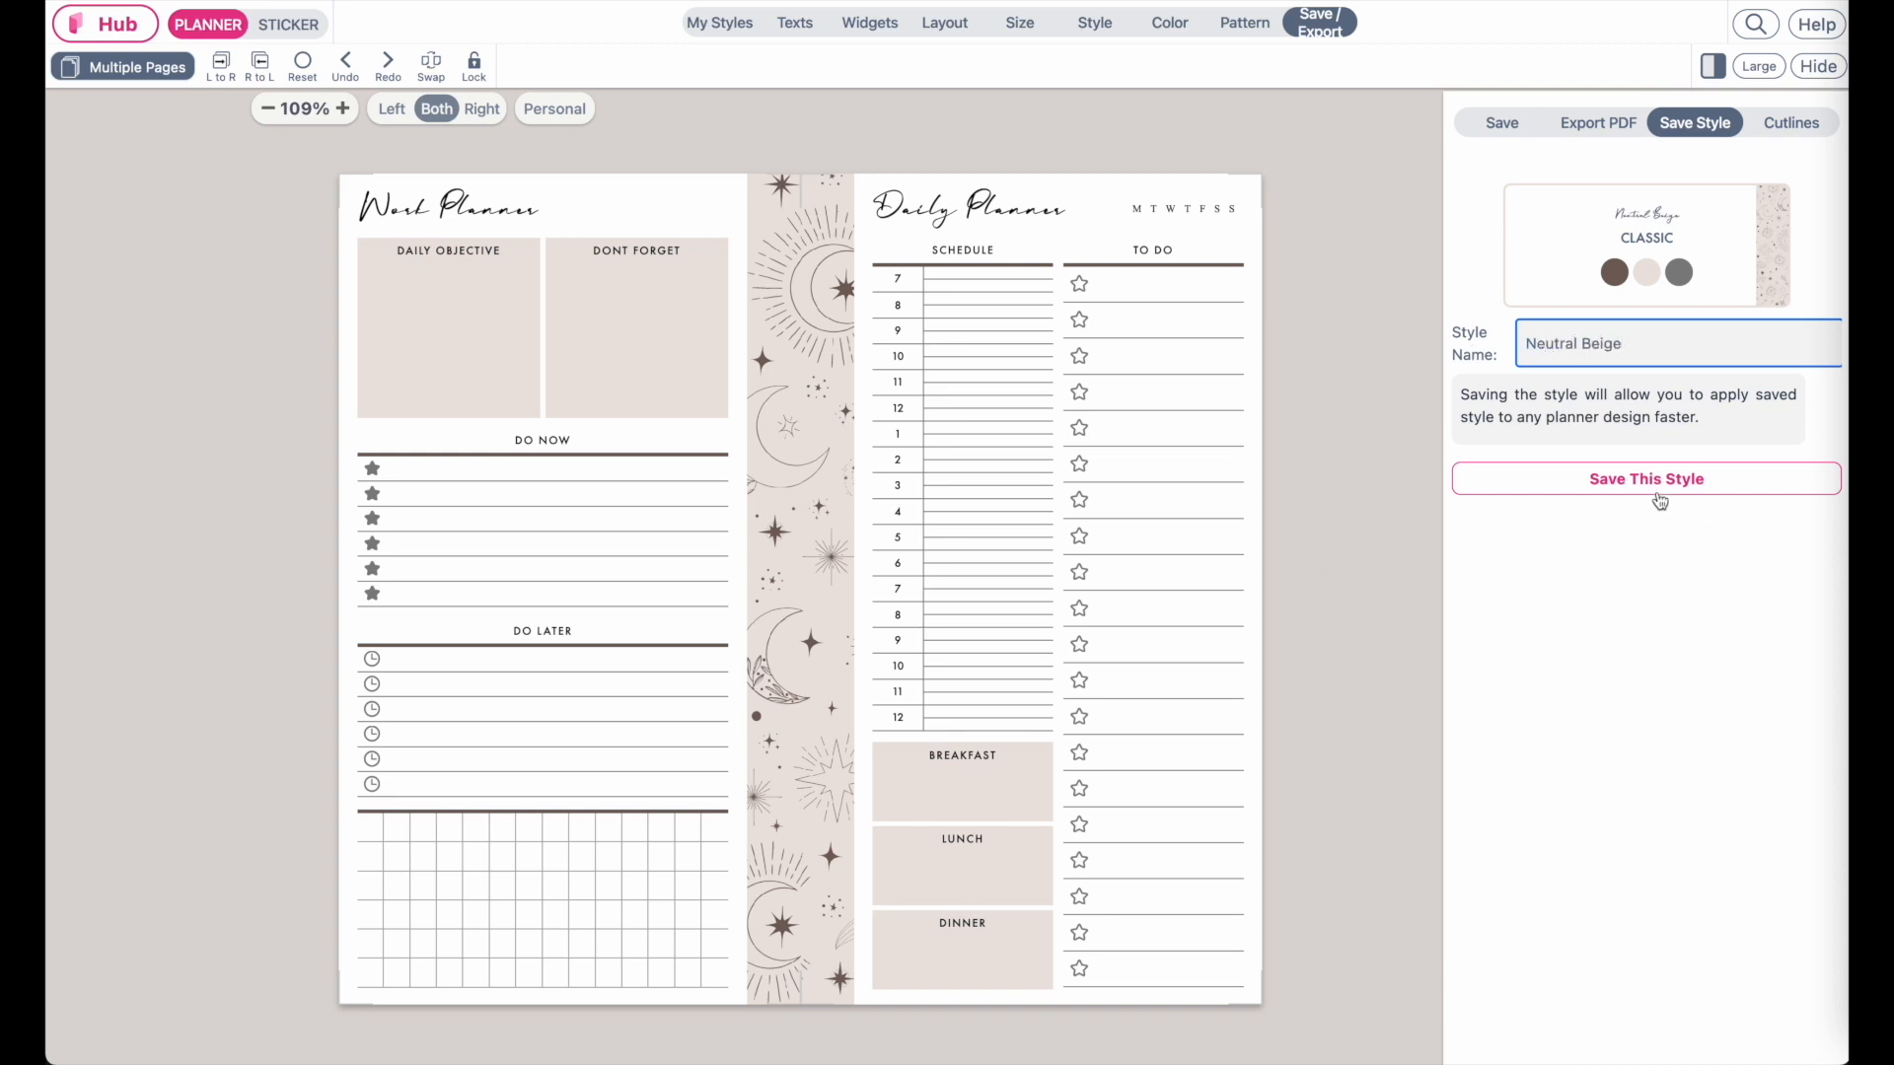
left_click(1645, 477)
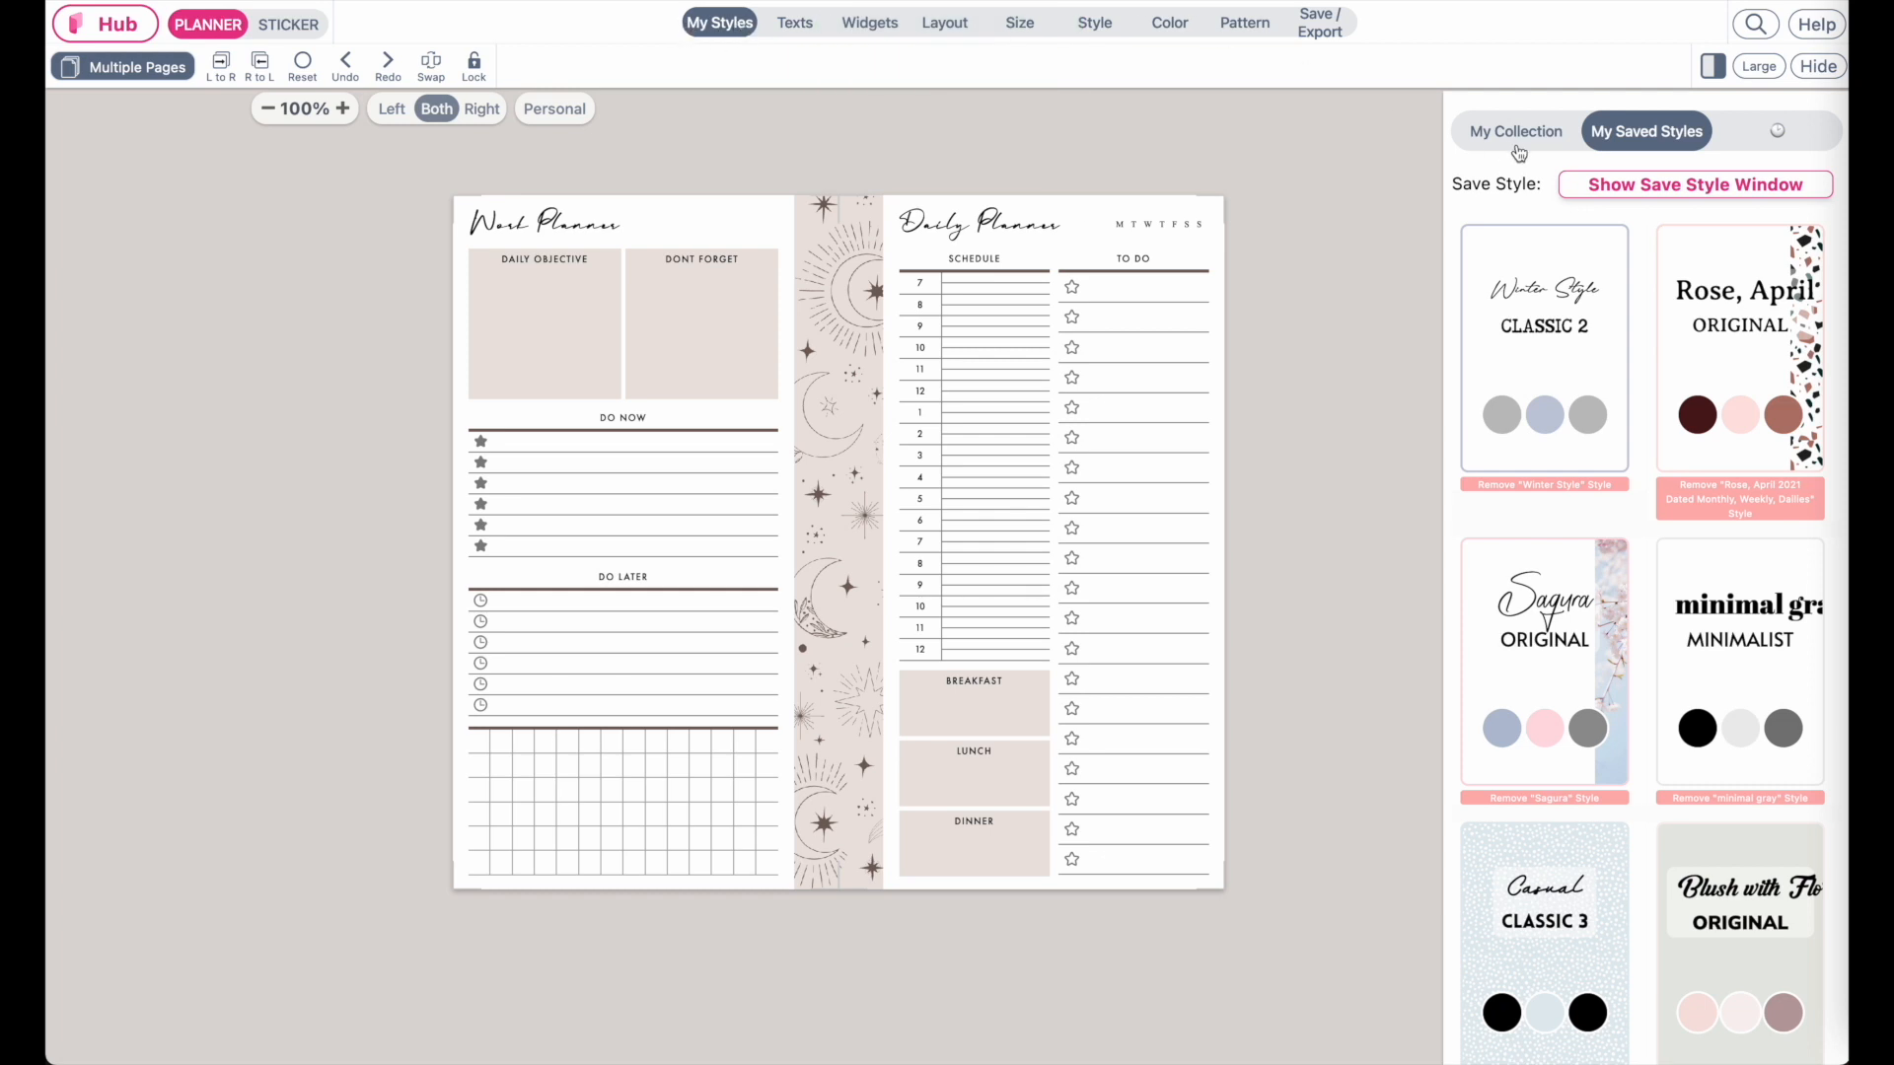
- Scroll the My Saved Styles list down to the Neutral Beige style card
scroll("down", 3)
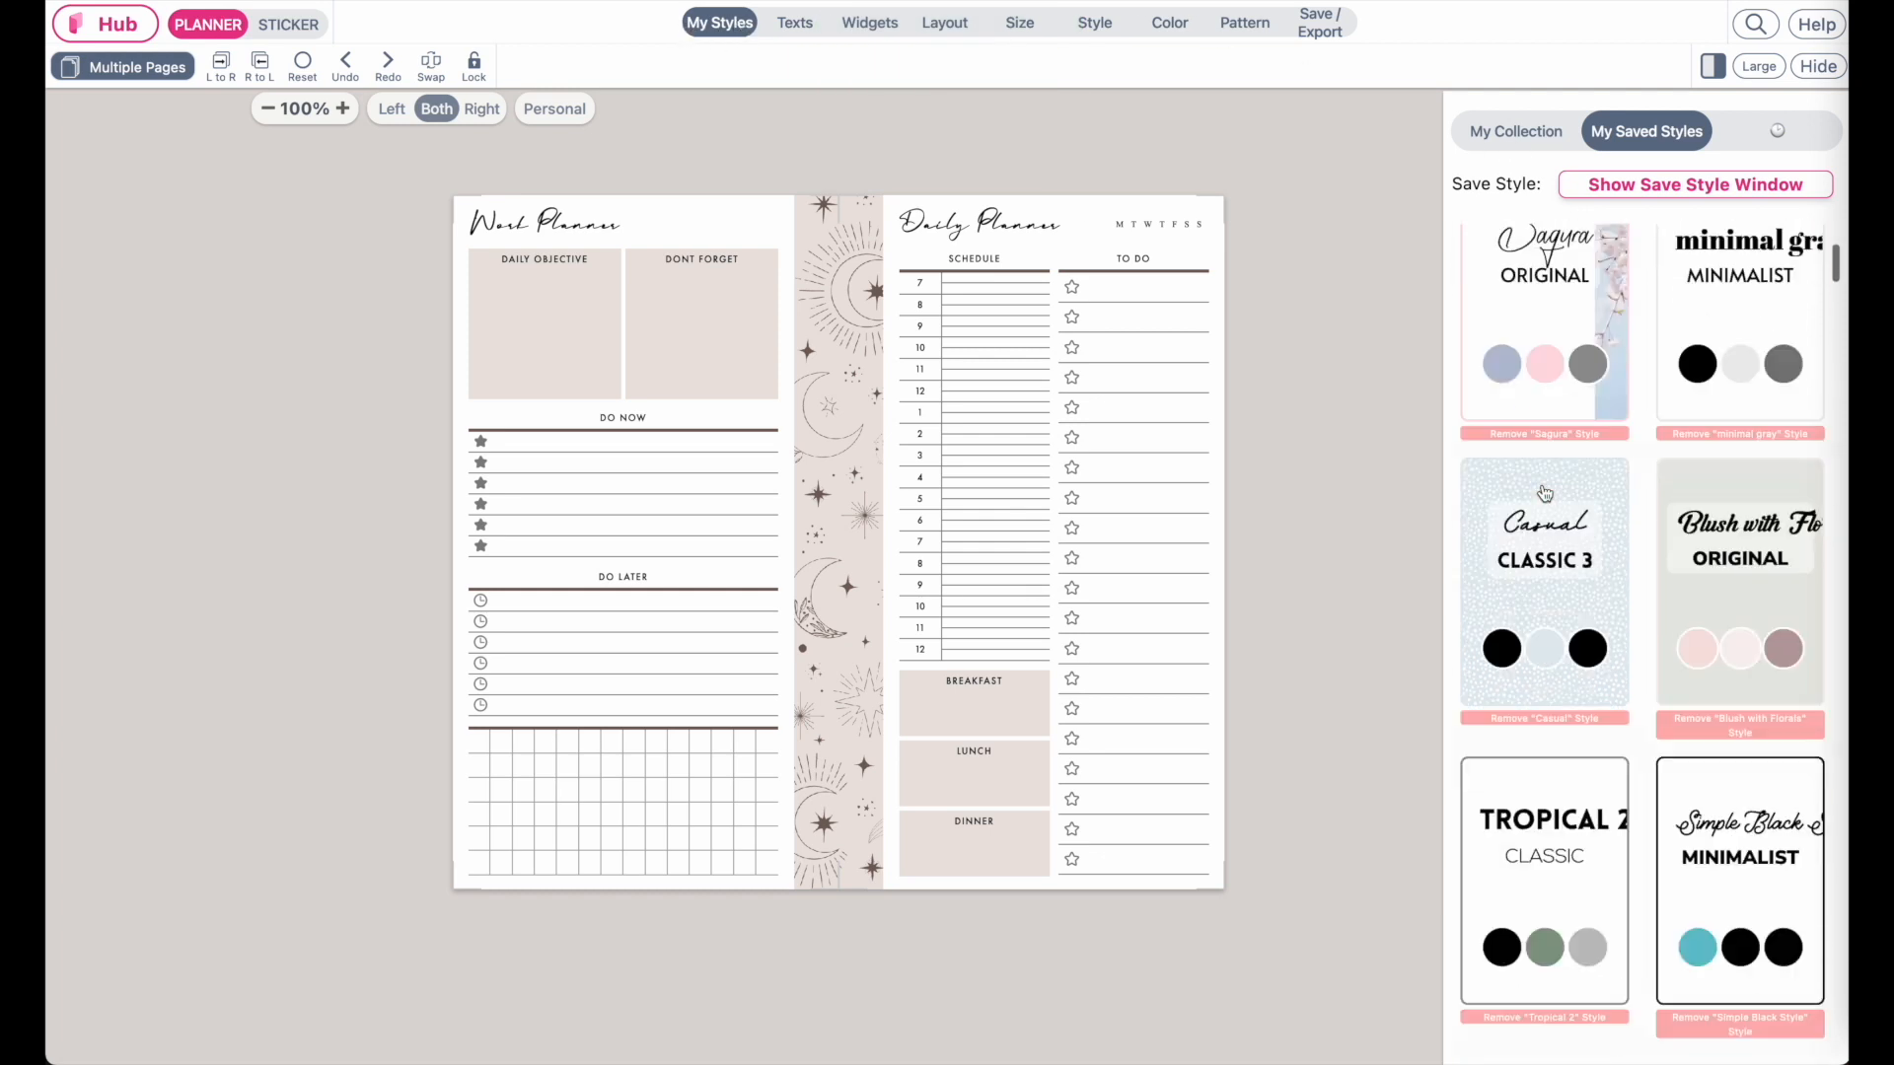
scroll("down", 3)
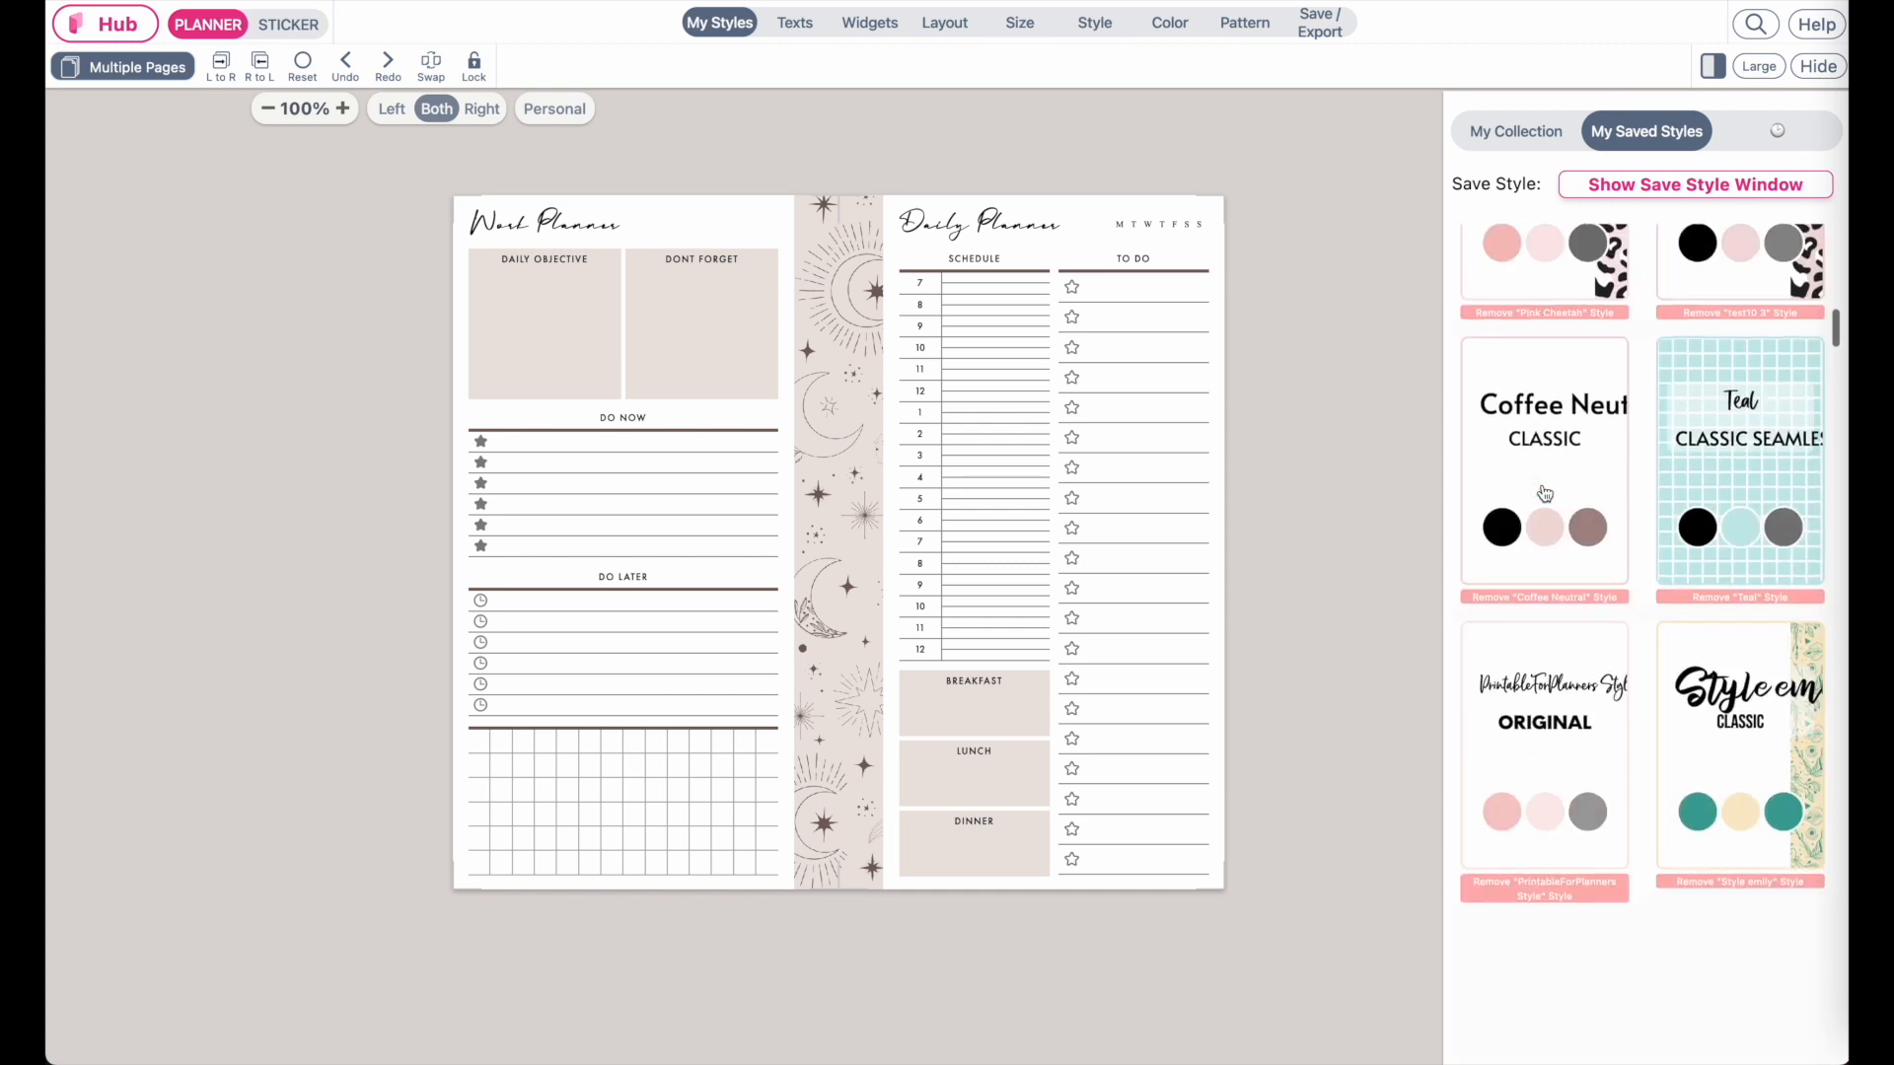
scroll("down", 3)
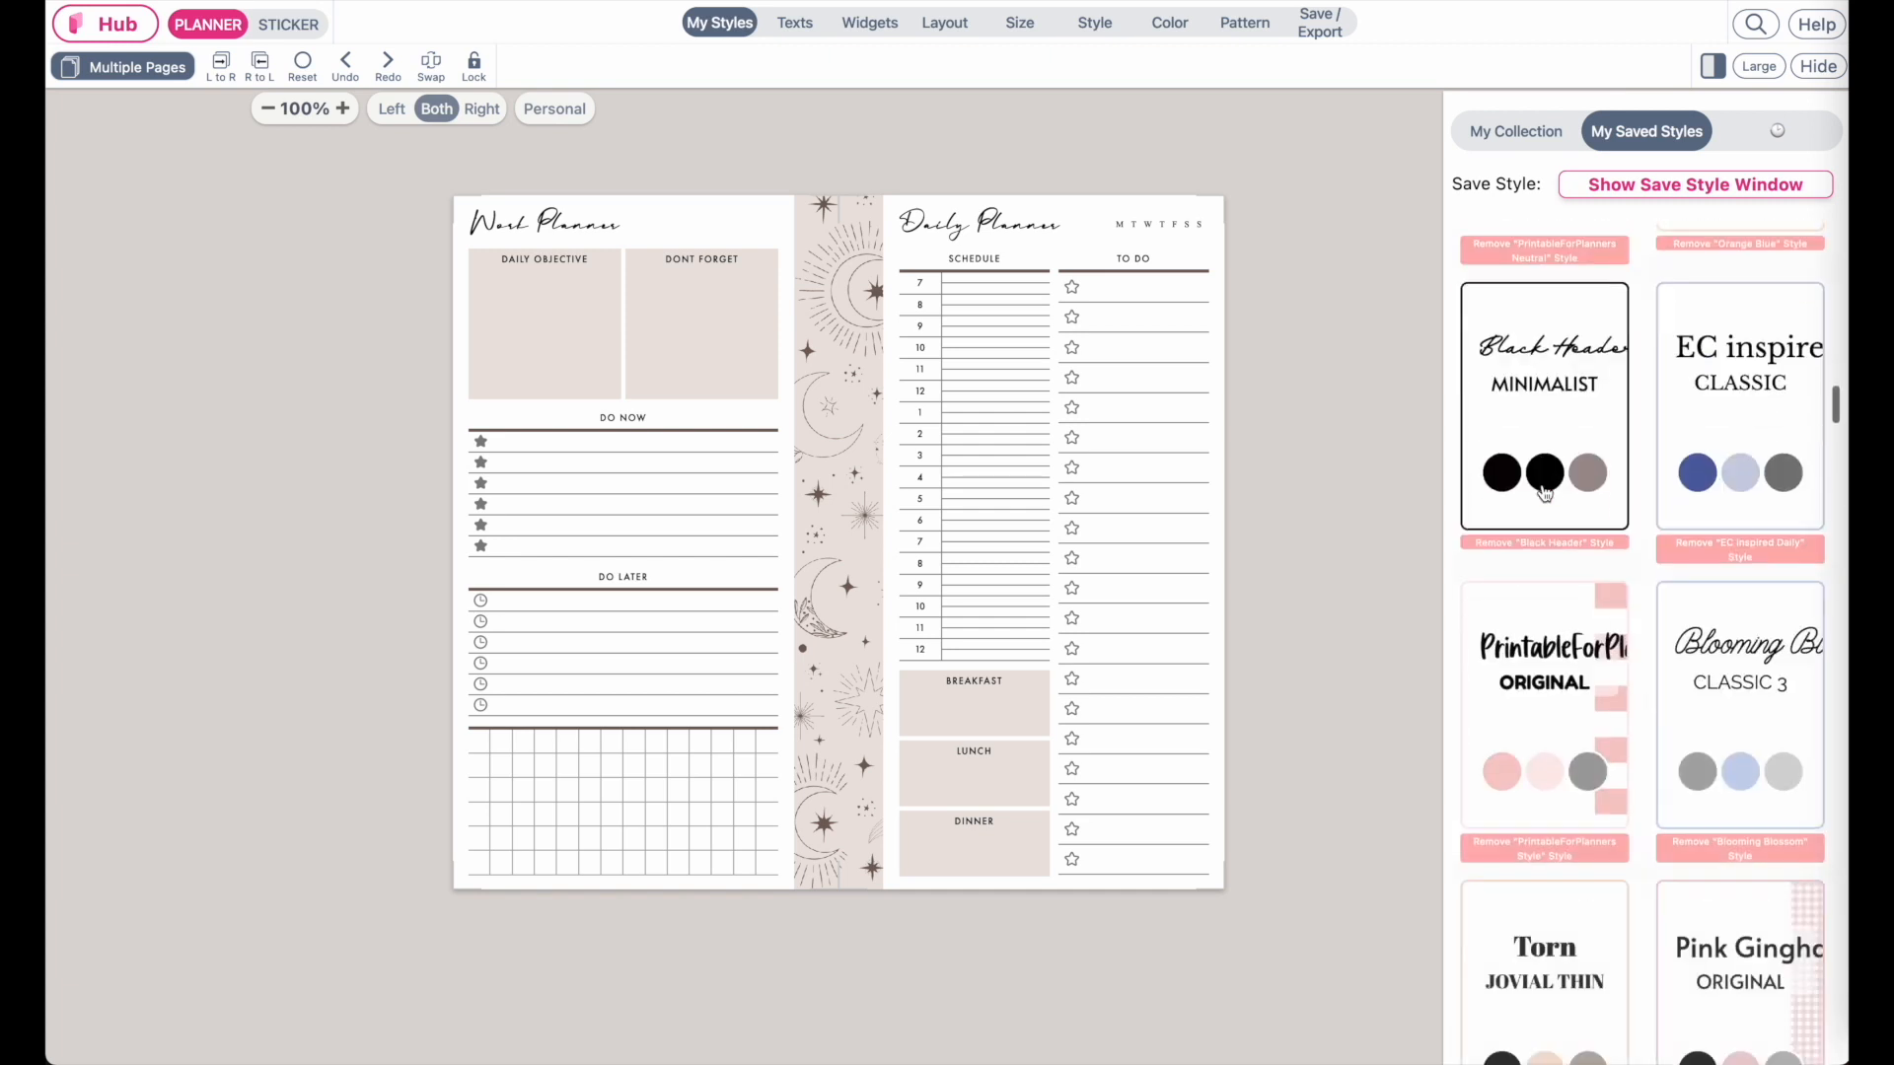
scroll("down", 3)
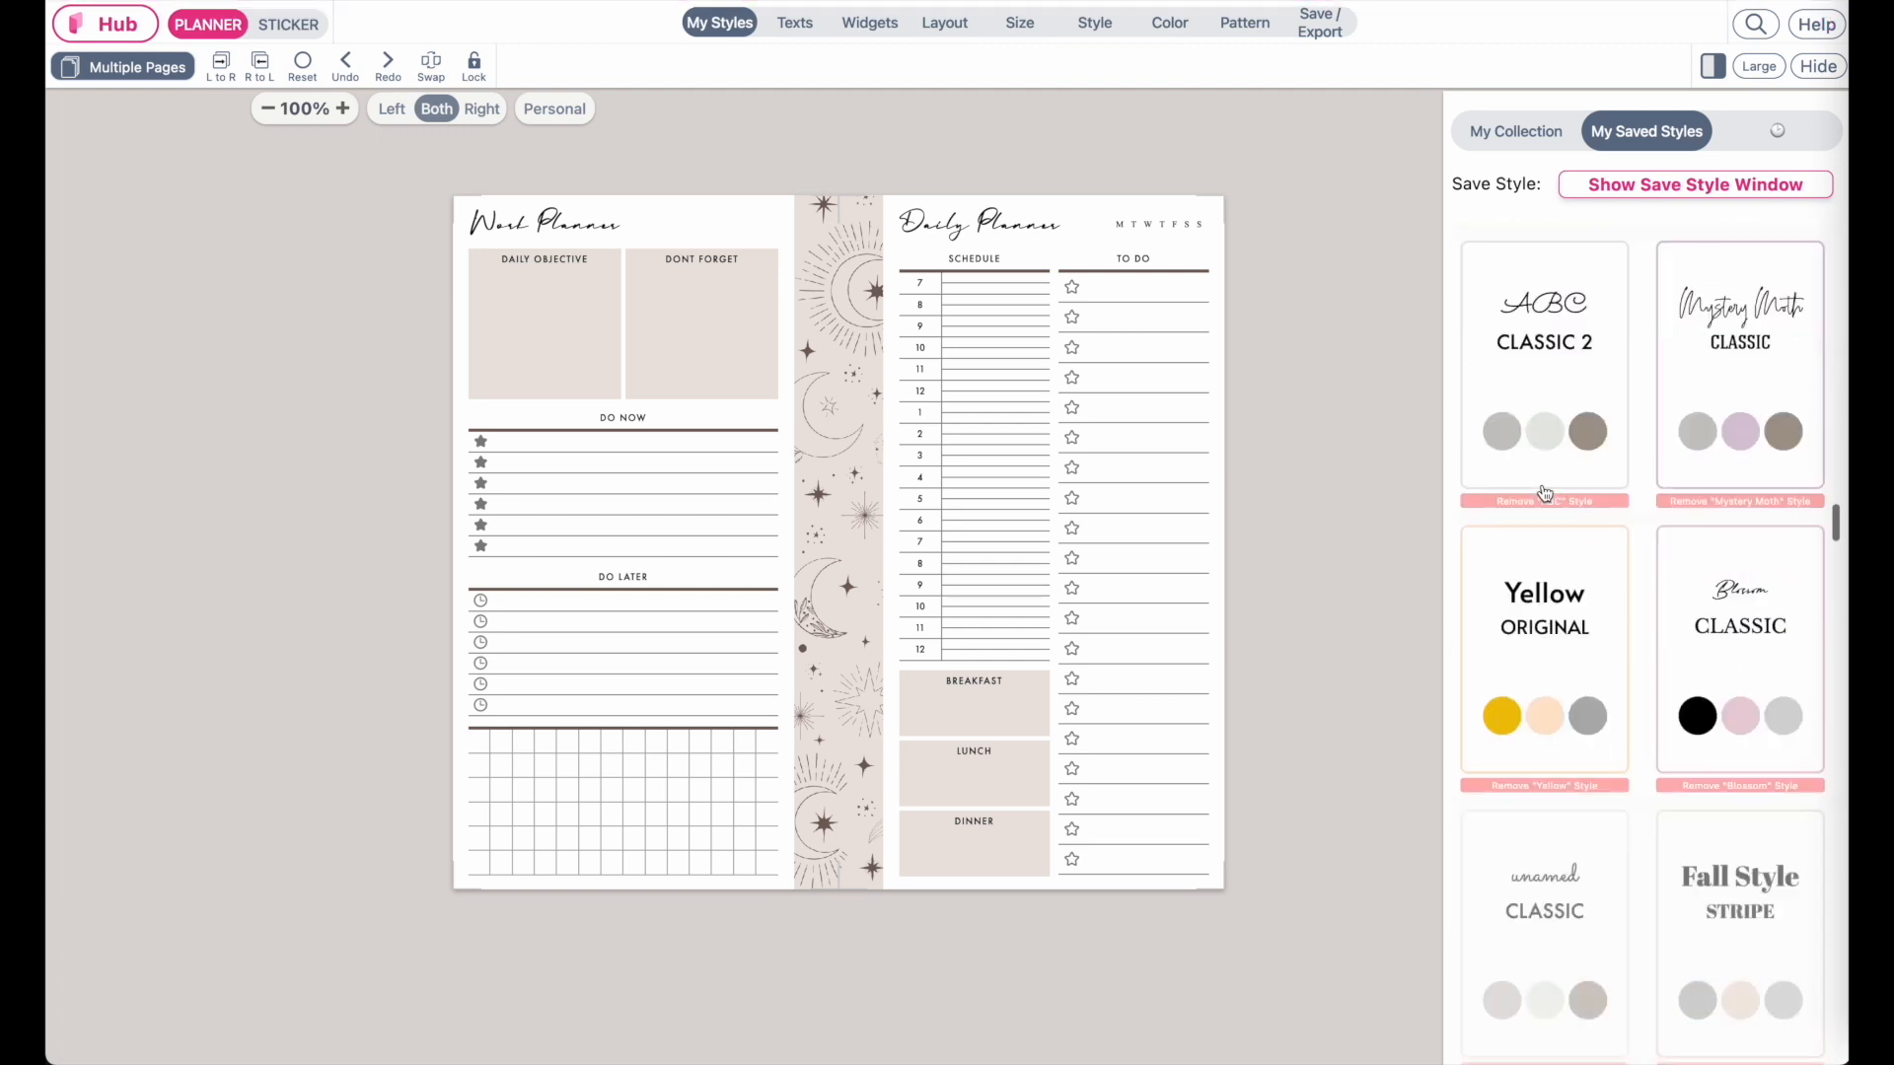
scroll("down", 3)
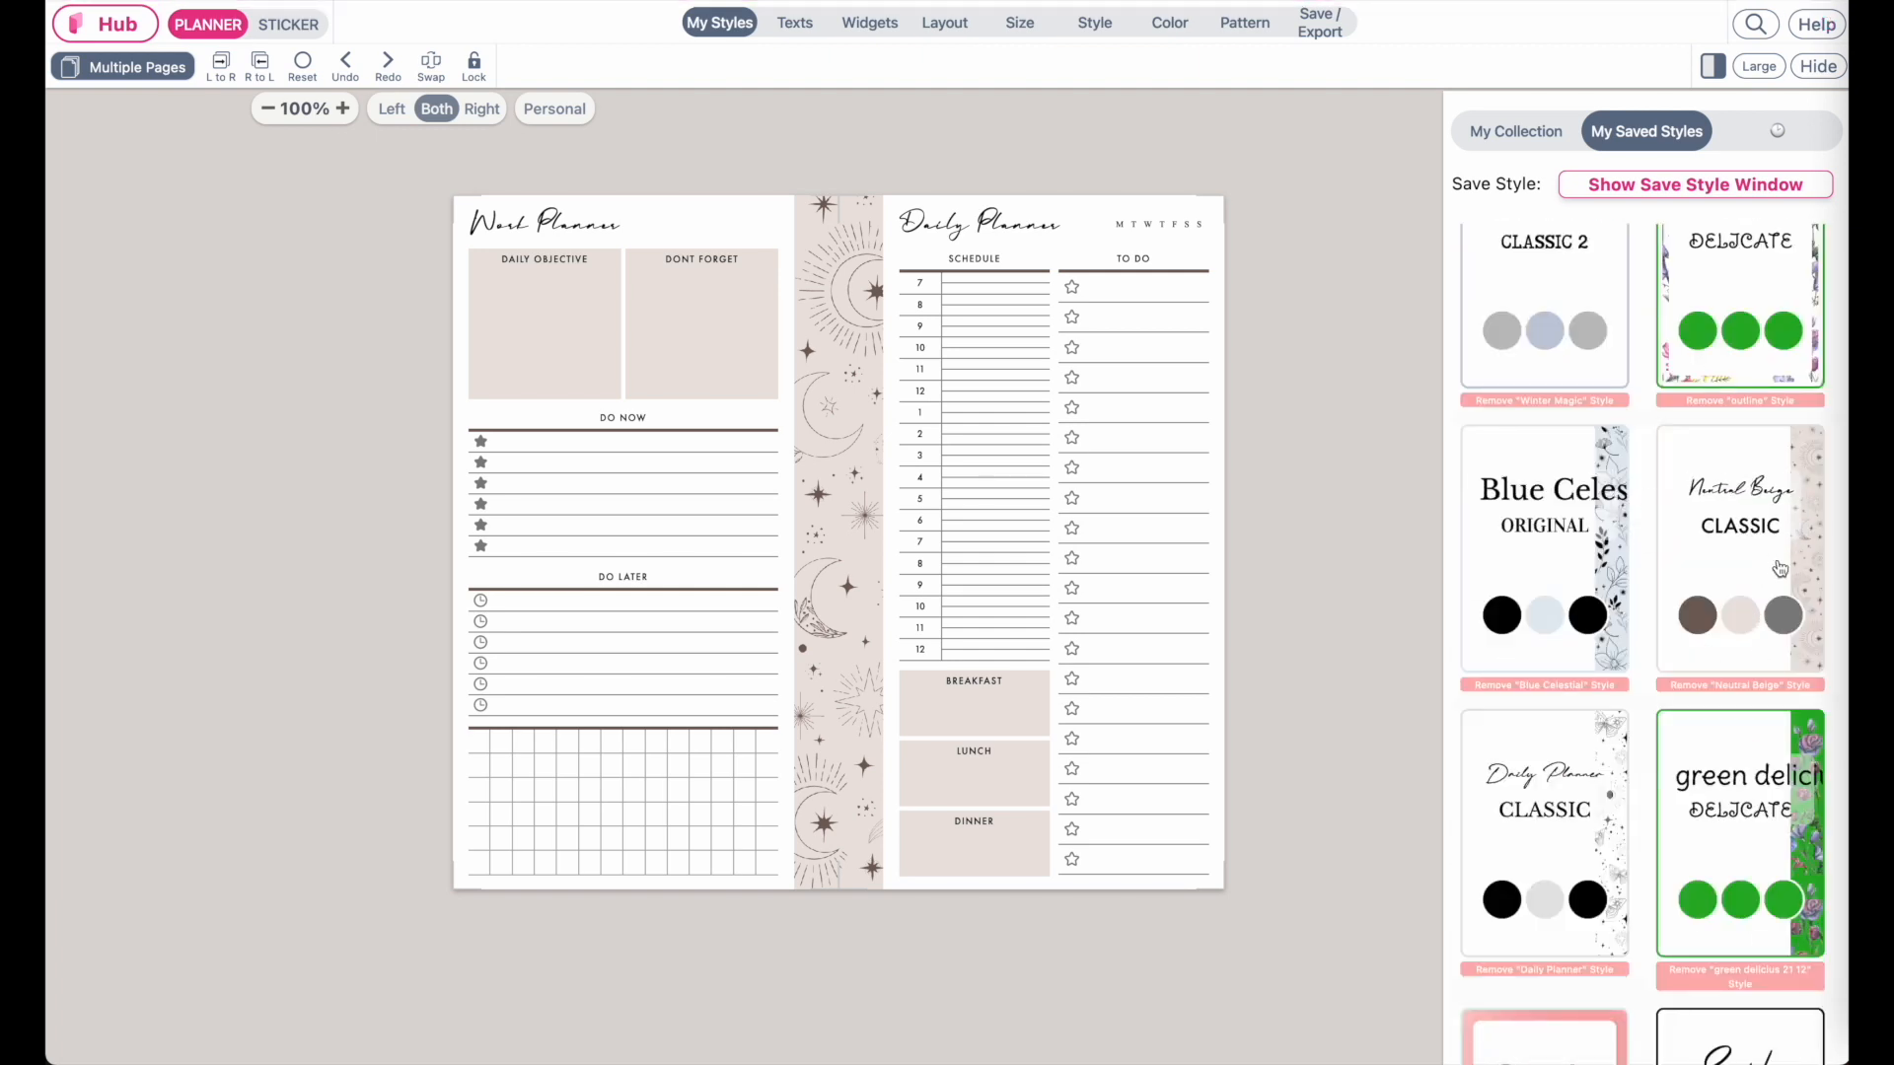
mouse_move(1763, 569)
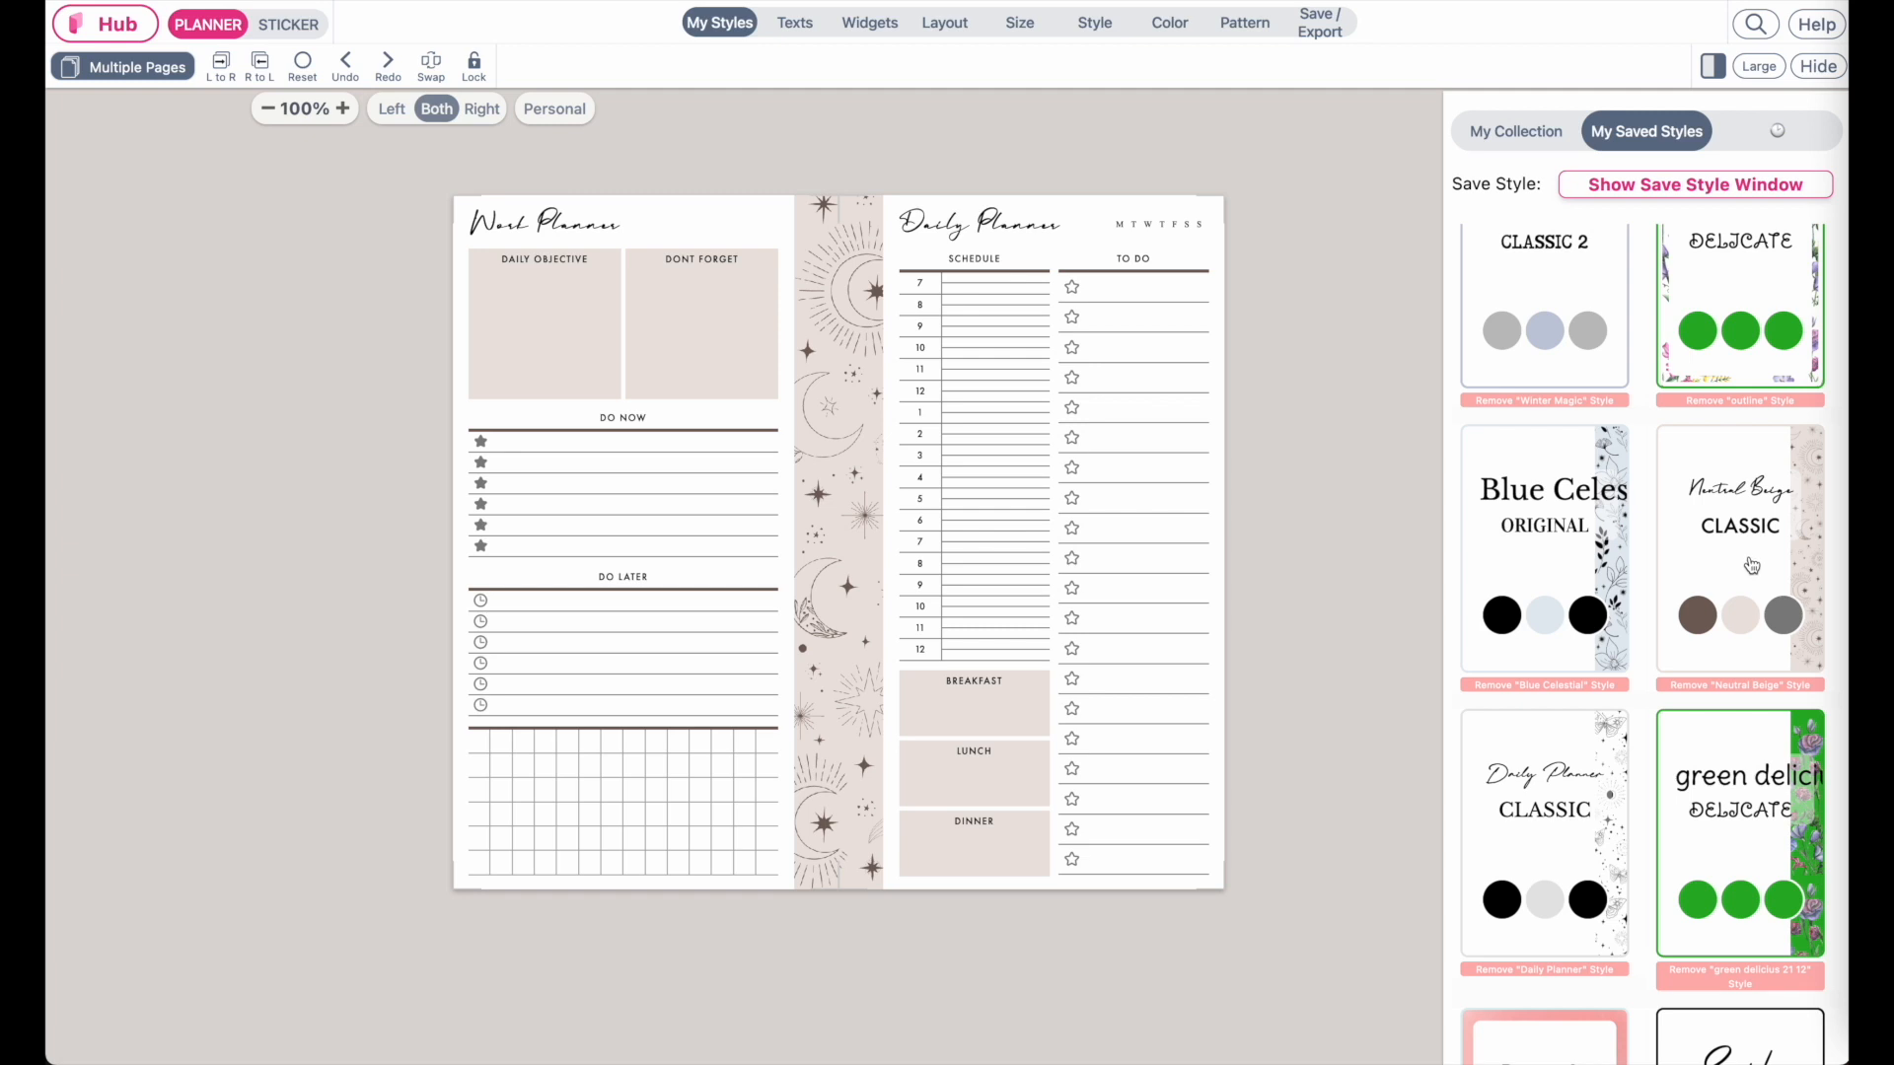
- Apply the Neutral Beige style from My Styles to the Daily Work Planner template
left_click(868, 22)
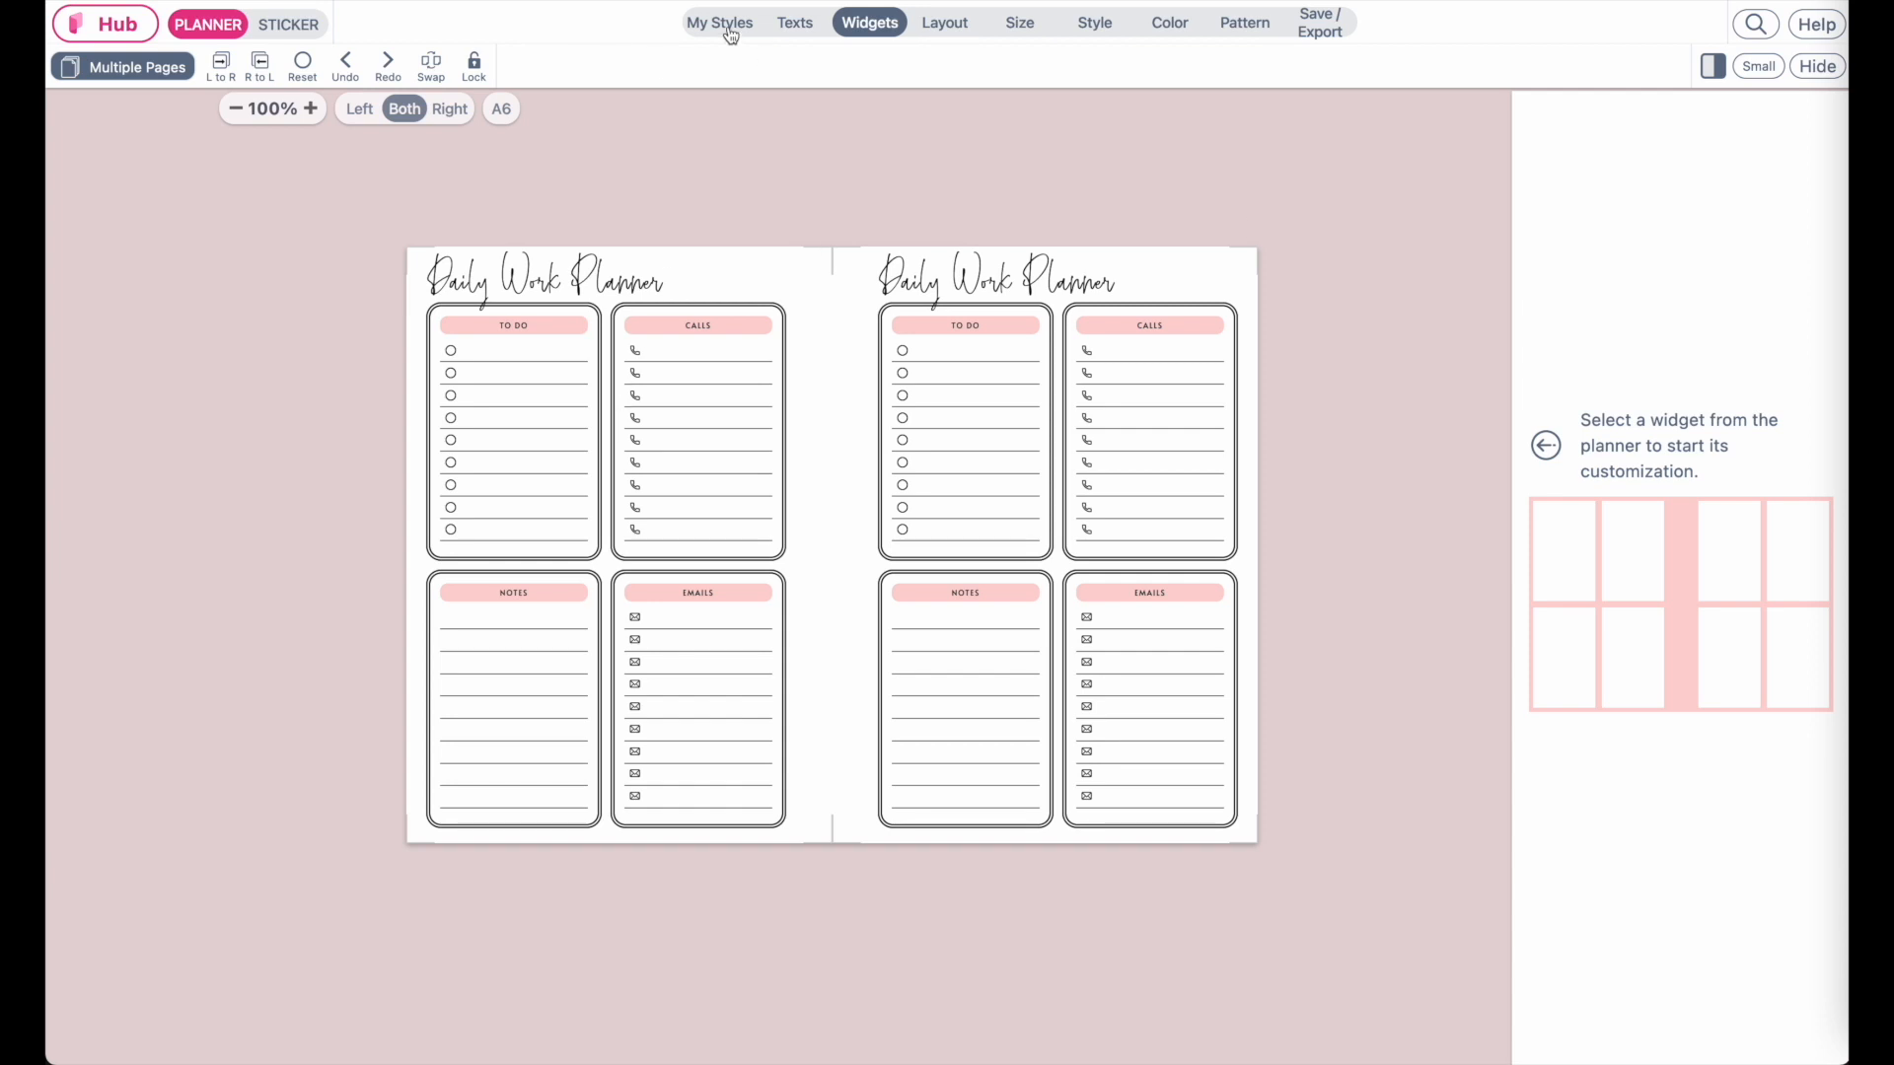
left_click(720, 21)
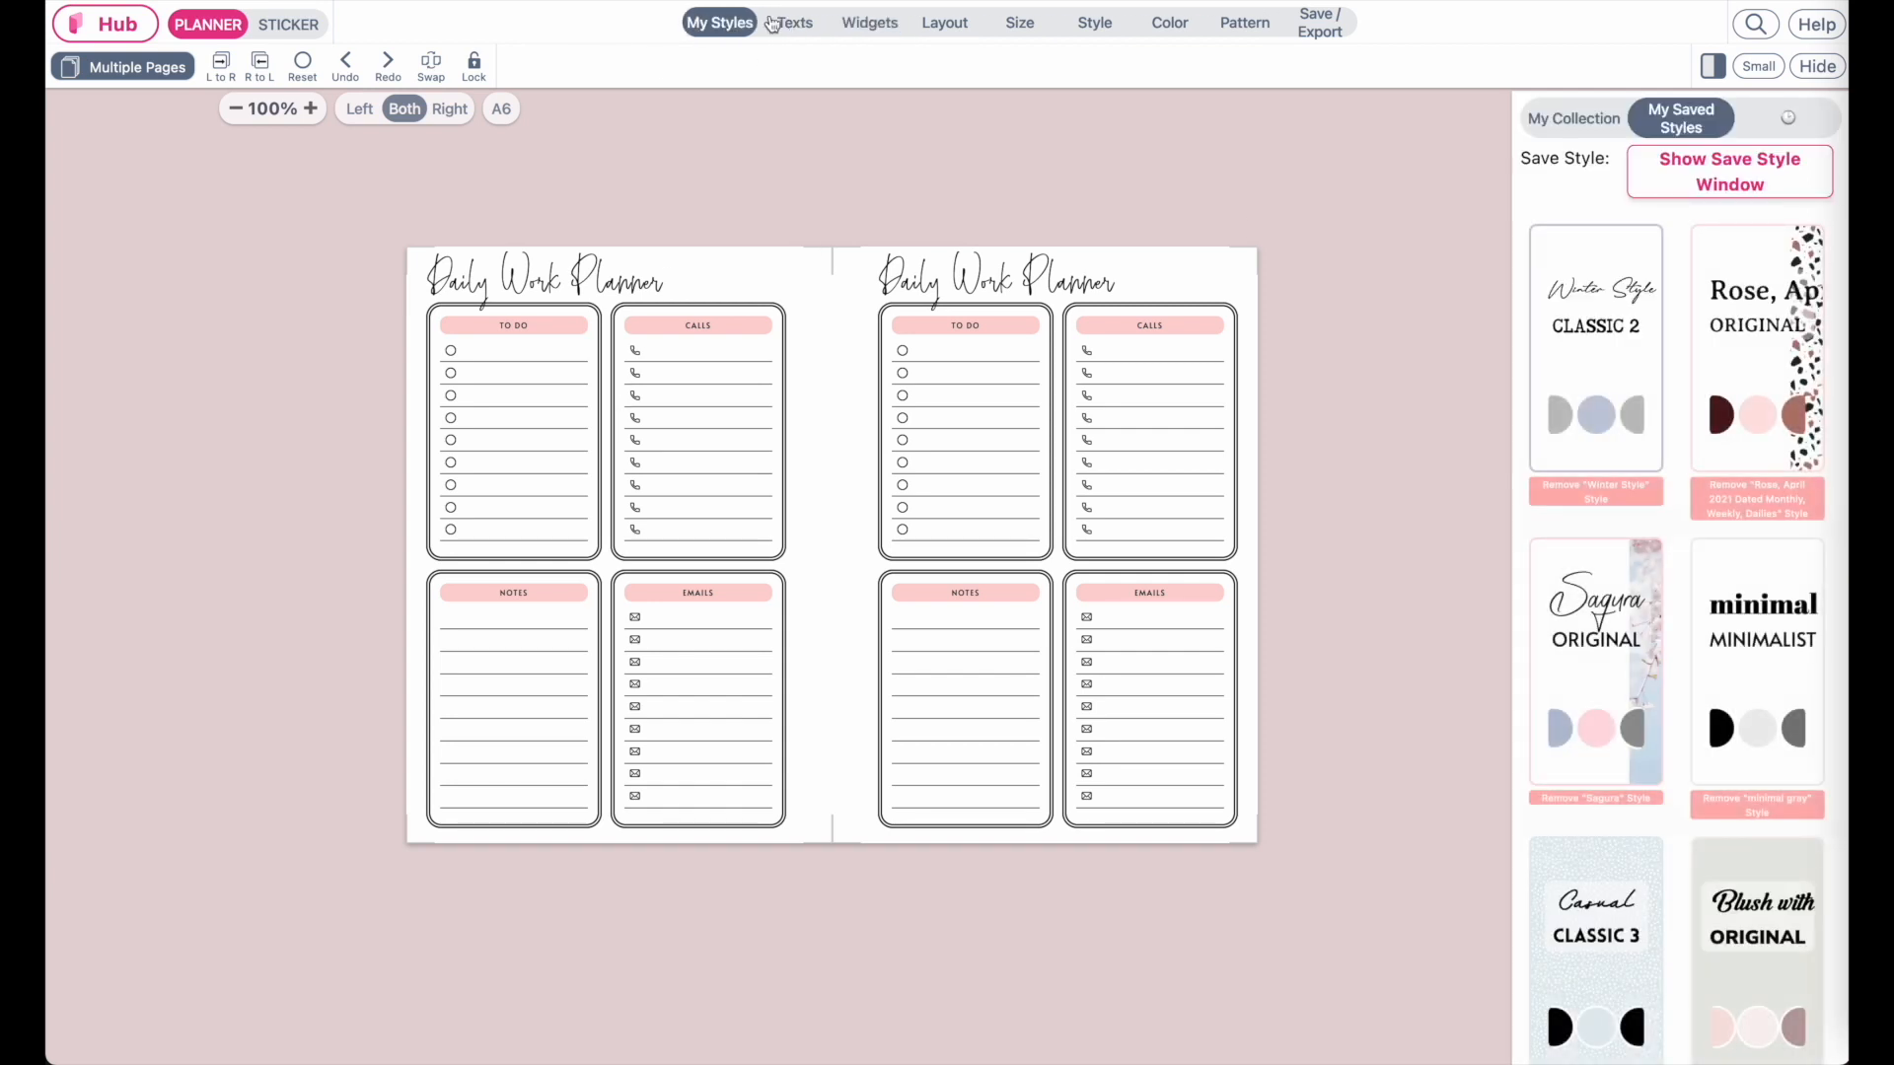
scroll("down", 3)
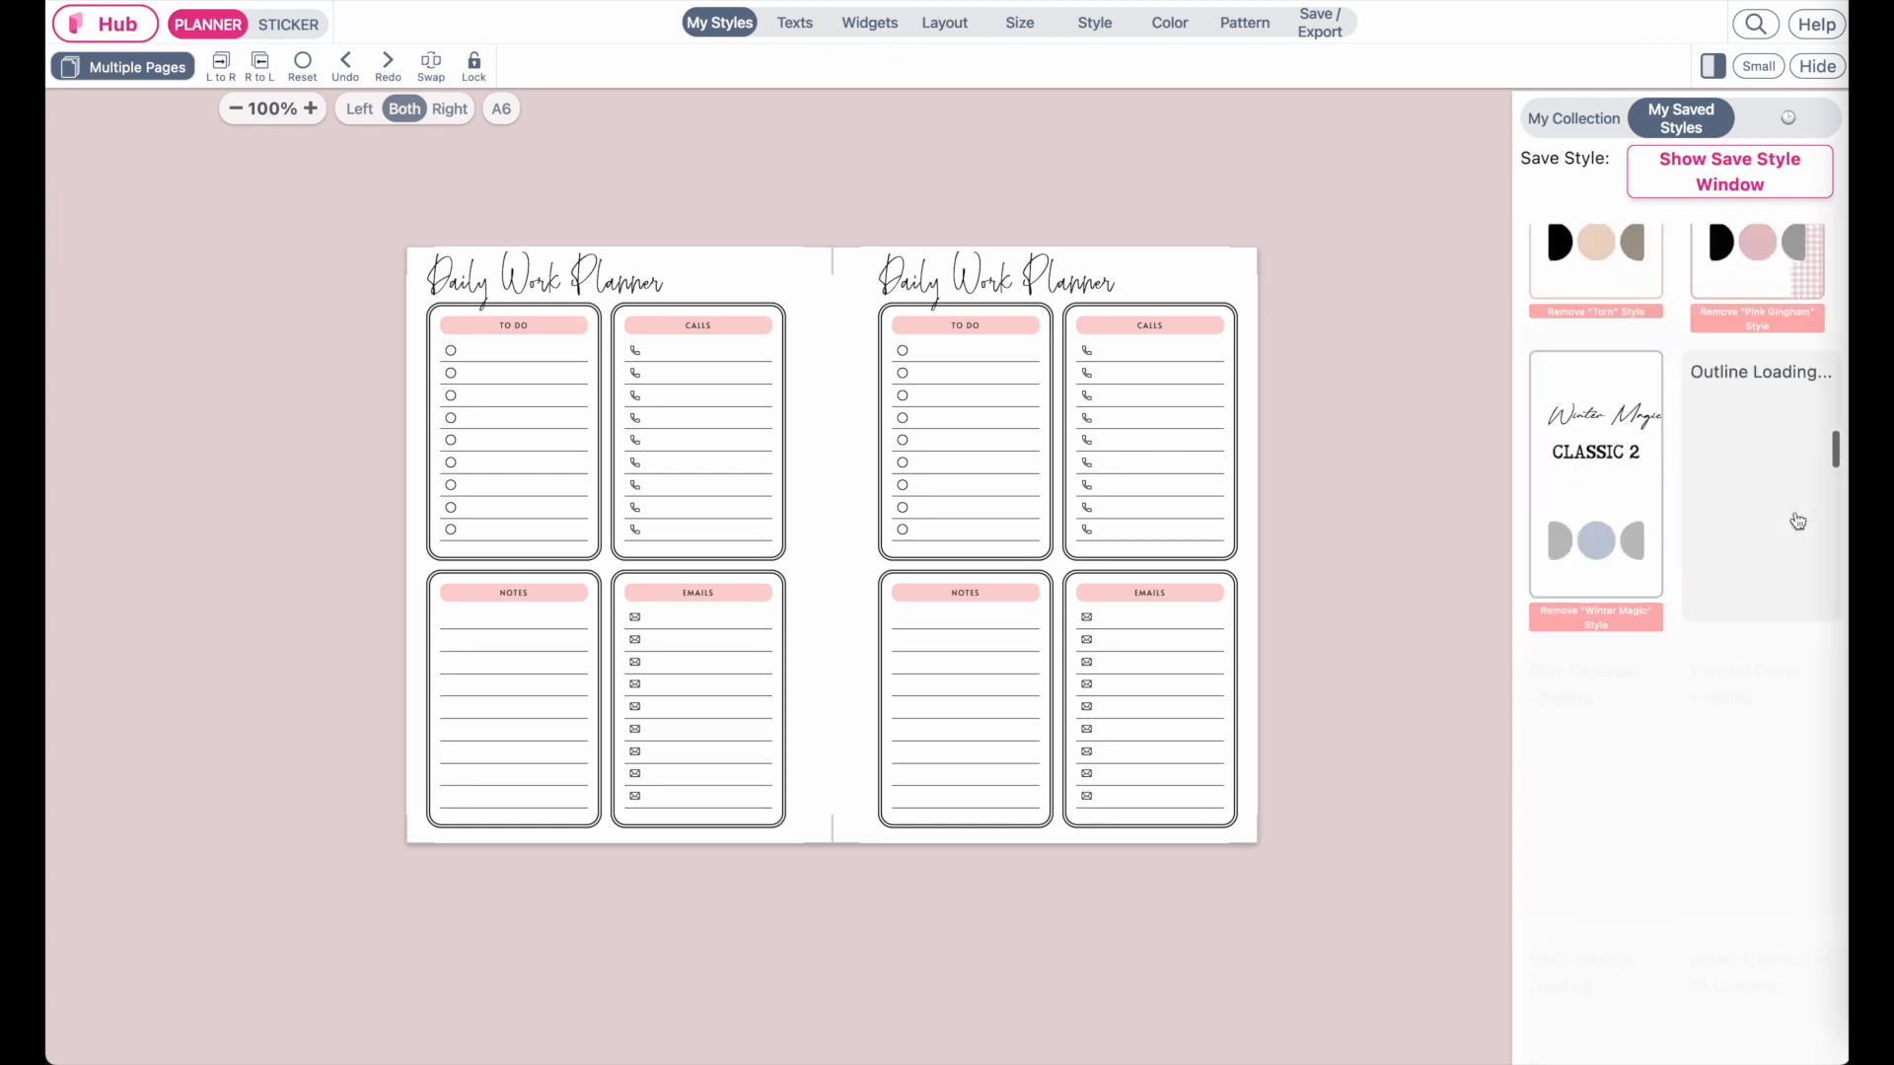
scroll("down", 3)
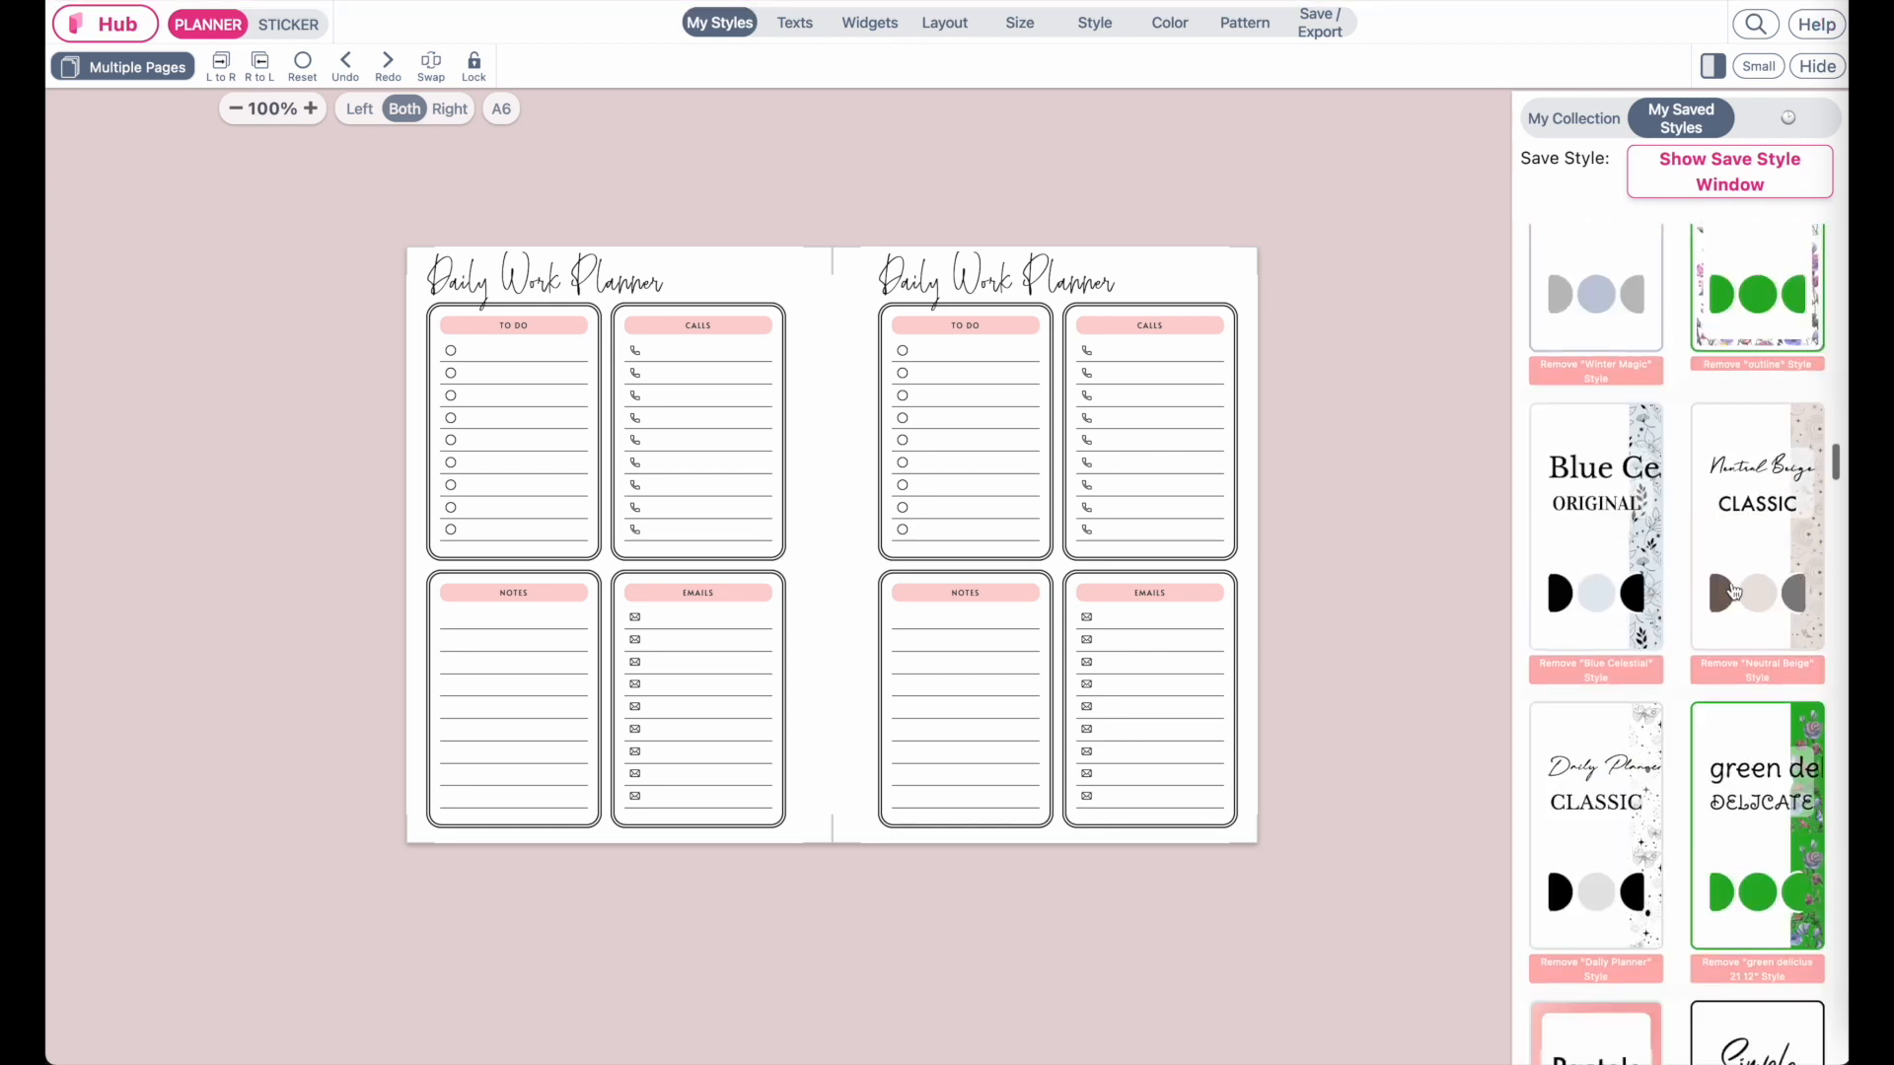
left_click(1593, 525)
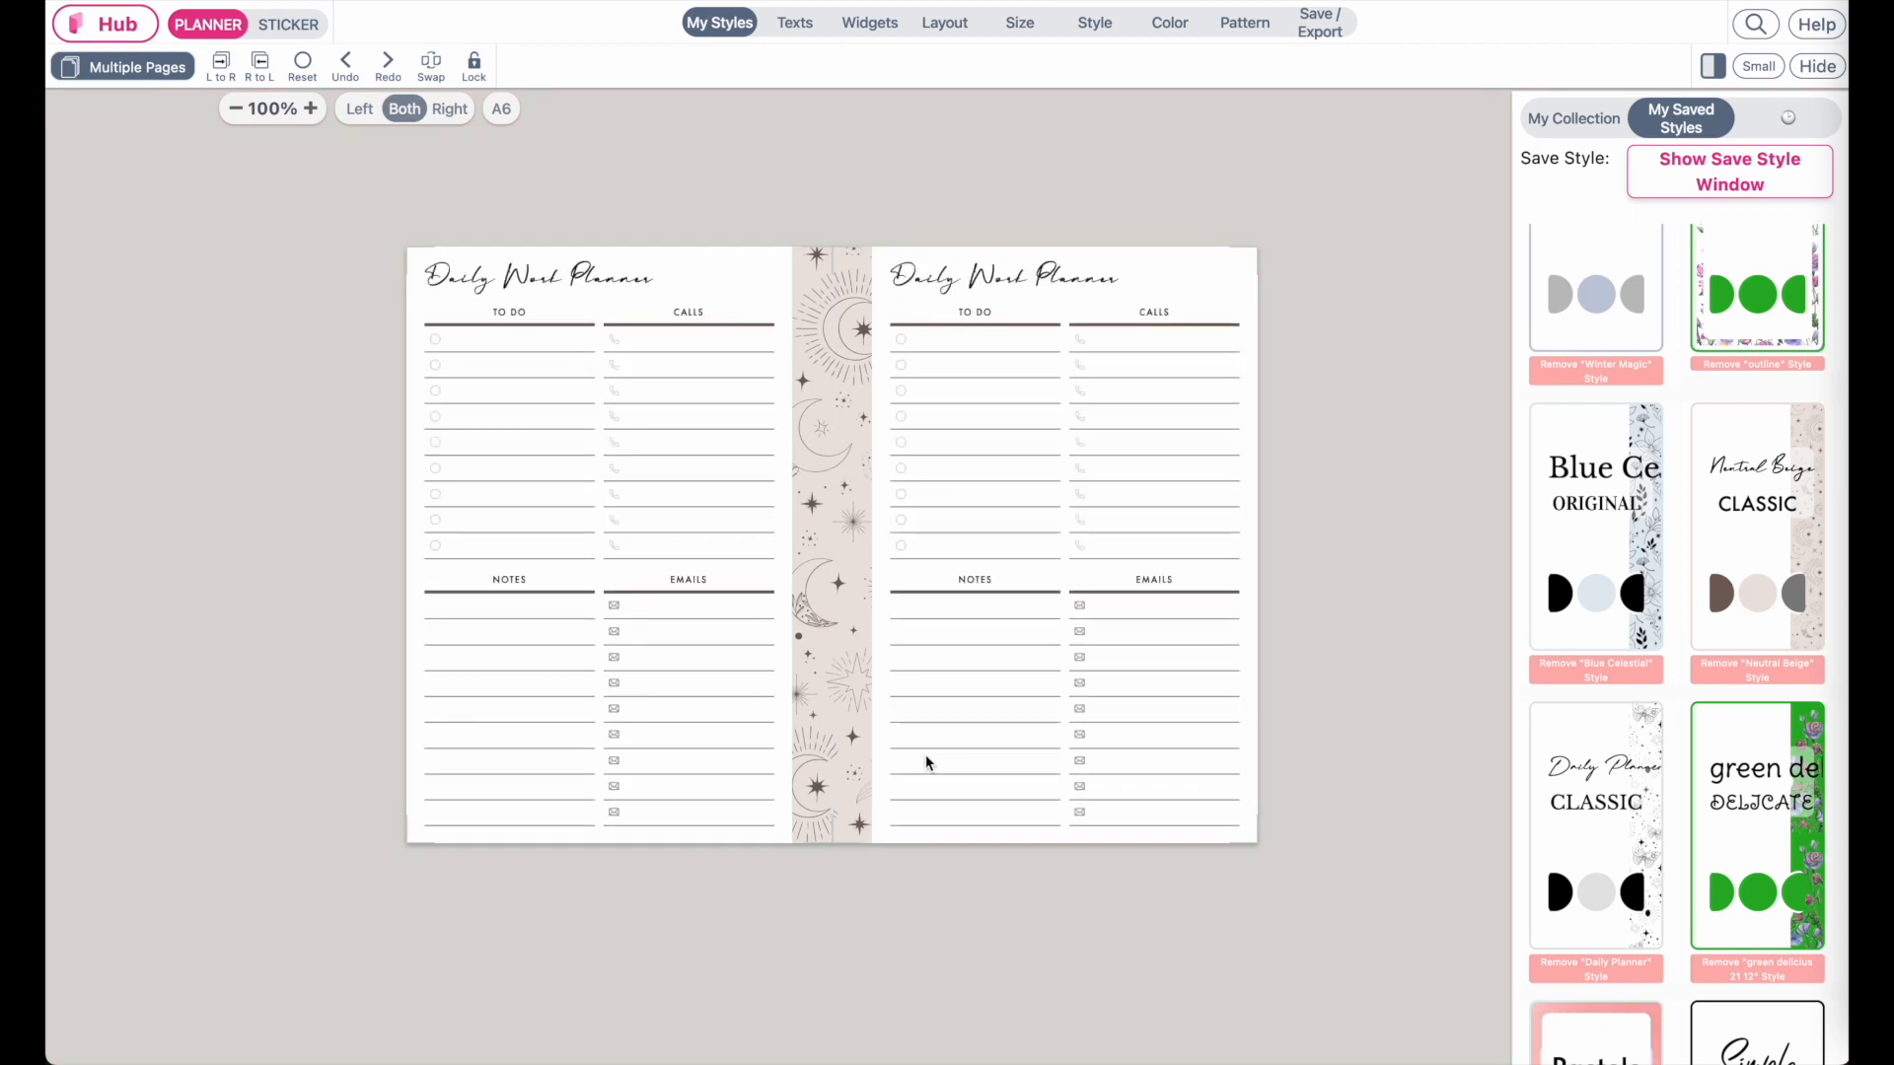
- Switch to the Weekly Overview template and scroll its My Styles list to the Neutral Beige card
left_click(288, 24)
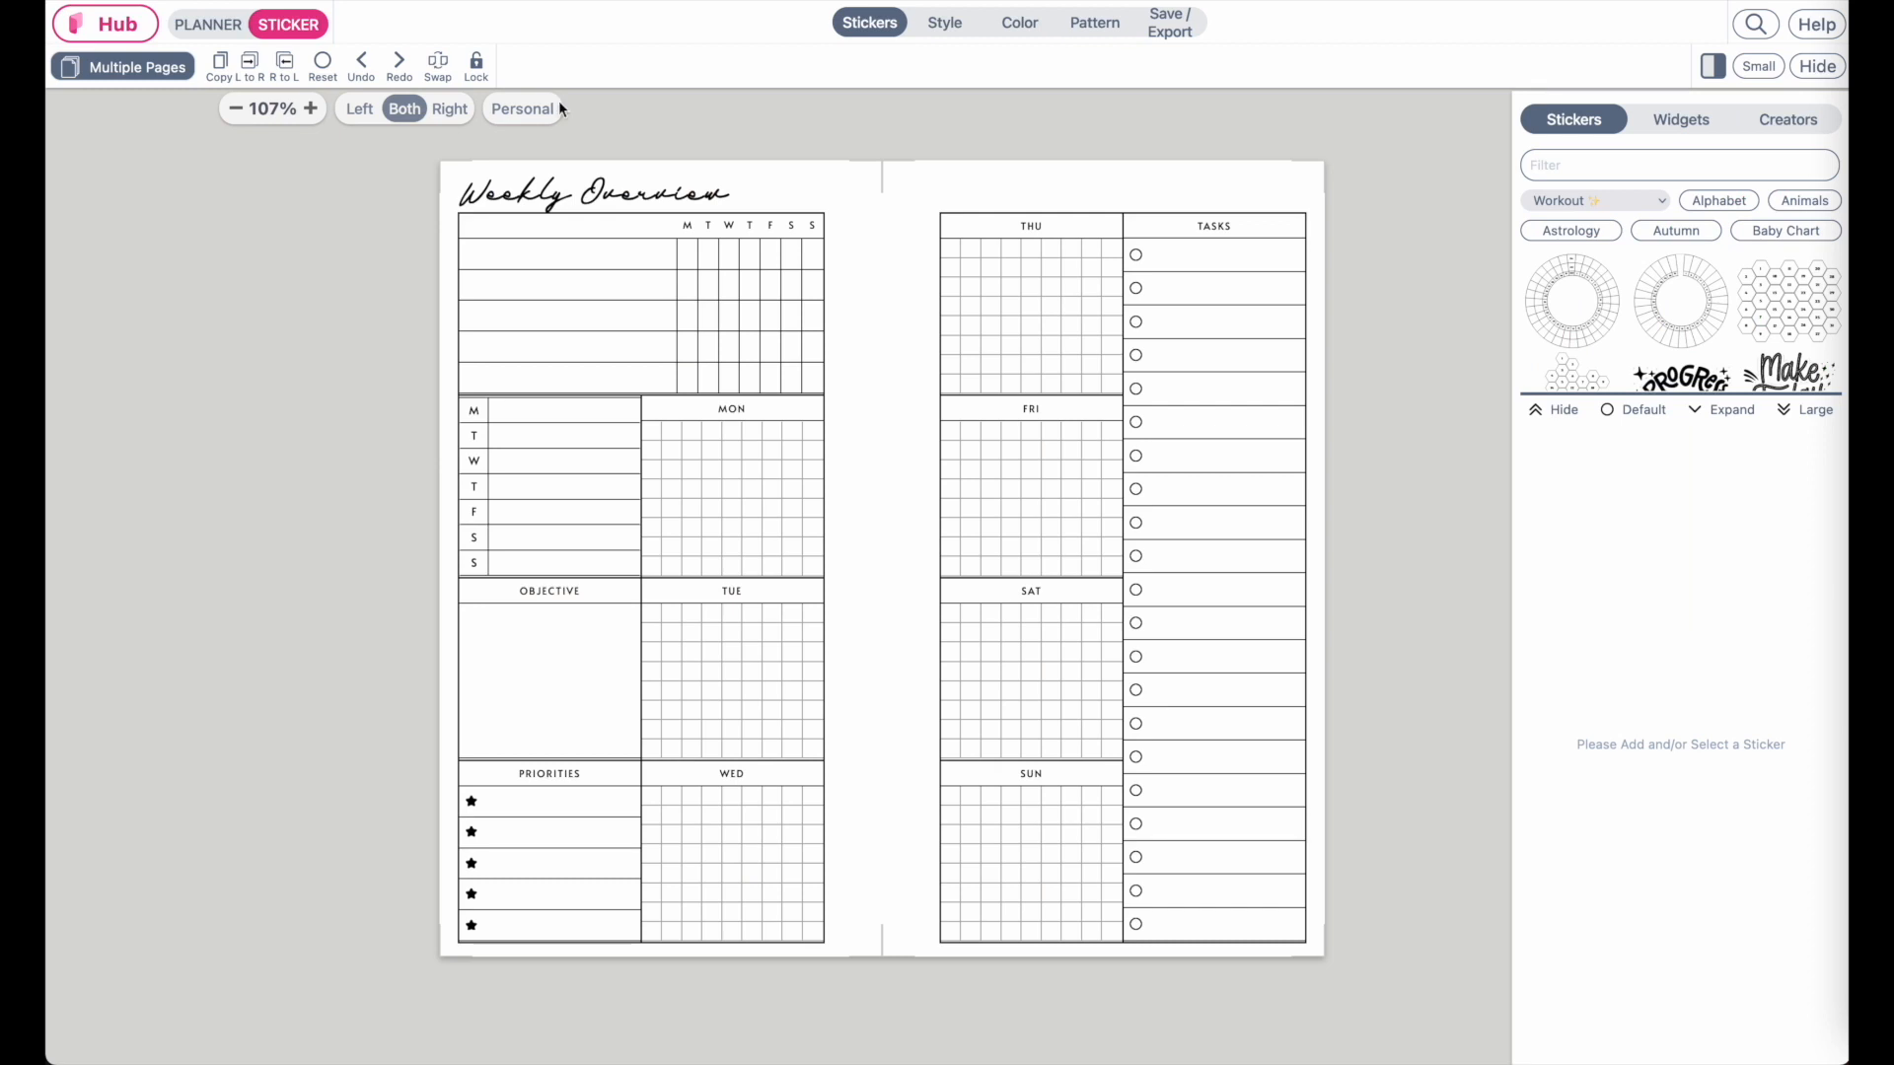
mouse_move(852, 100)
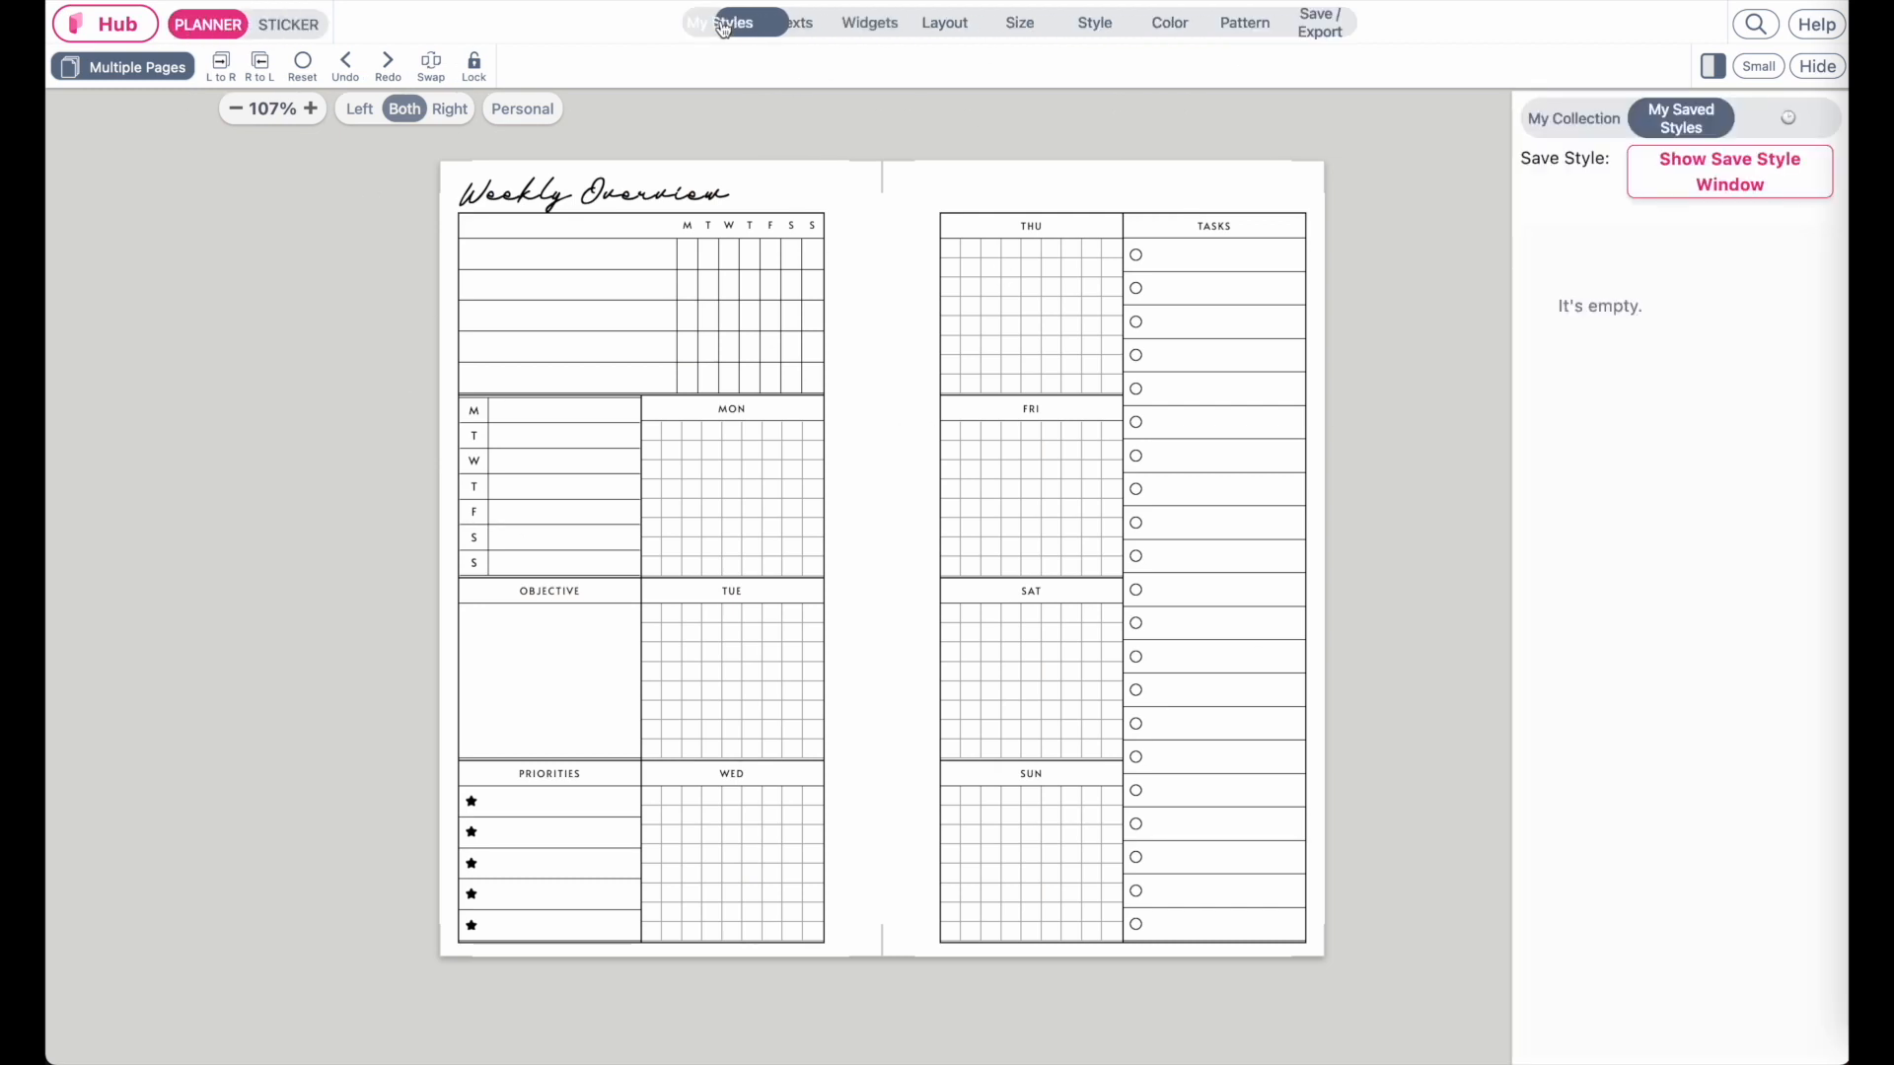
left_click(720, 22)
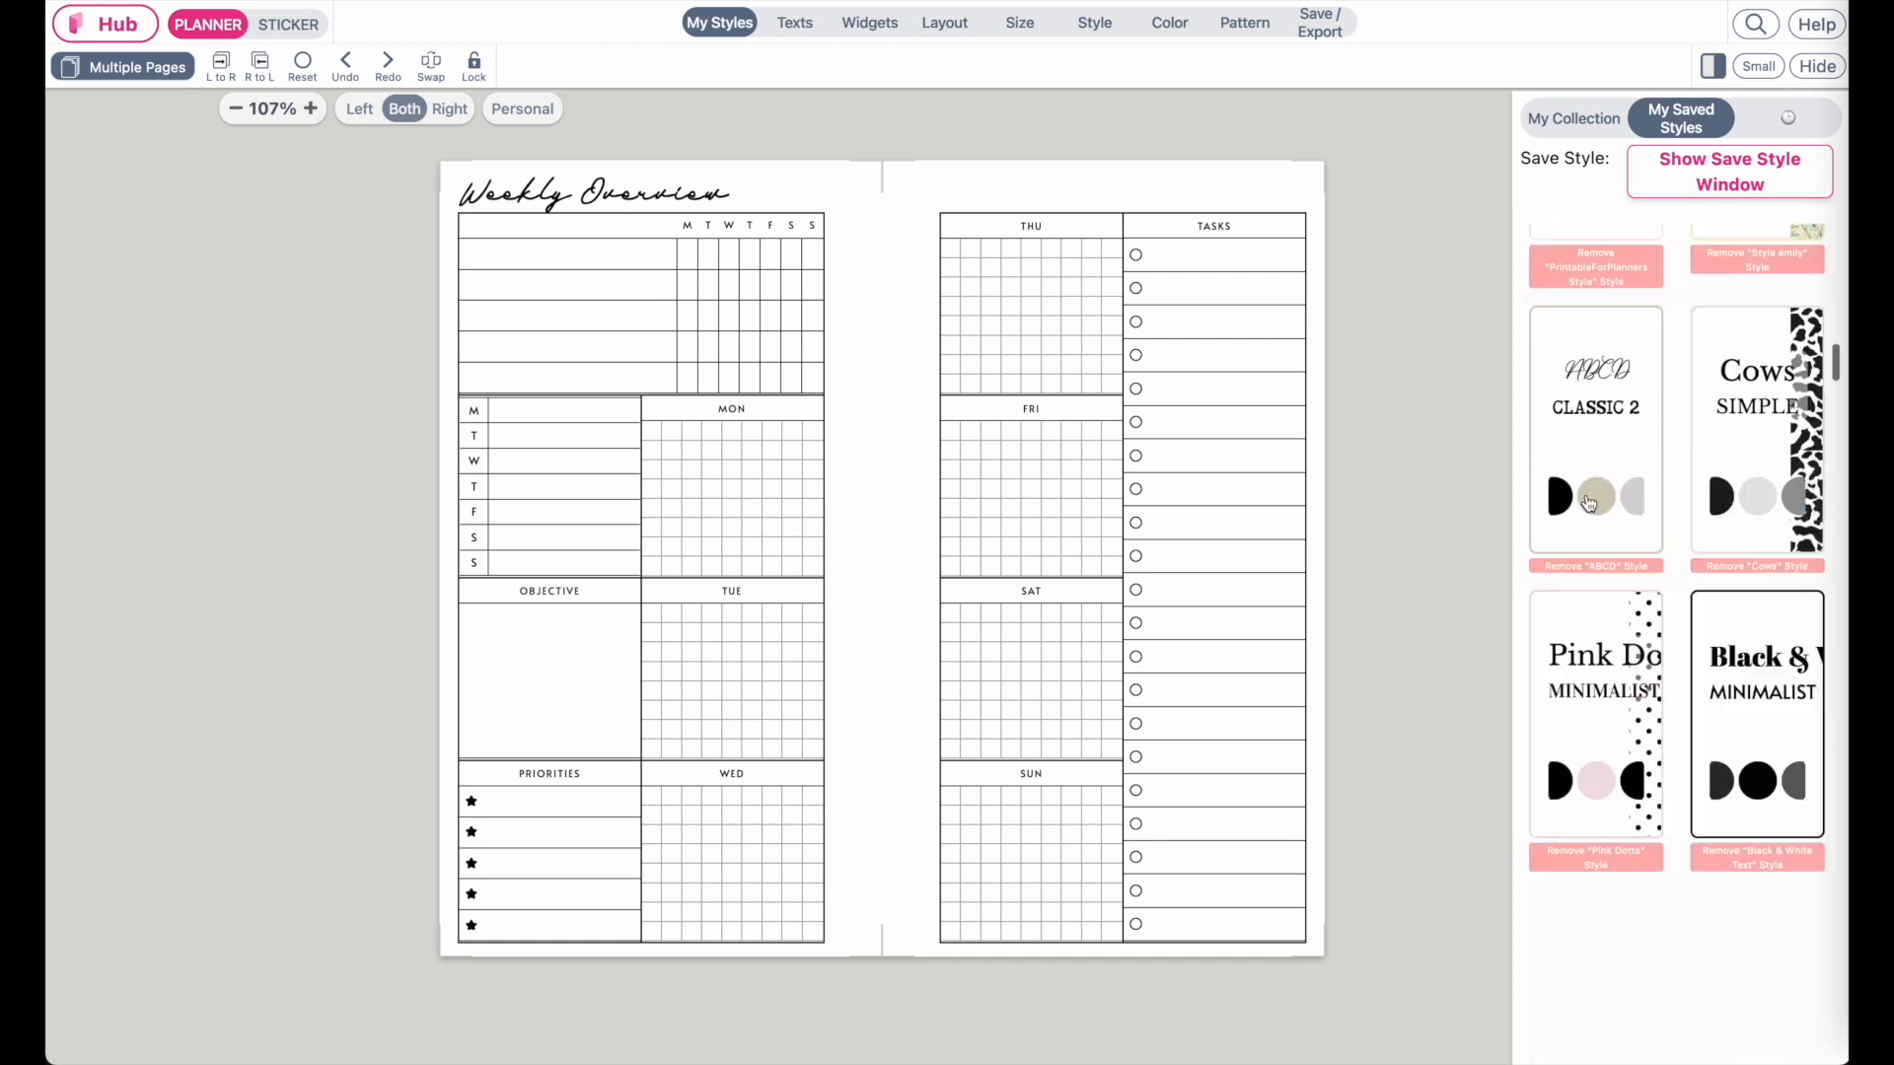
scroll("down", 3)
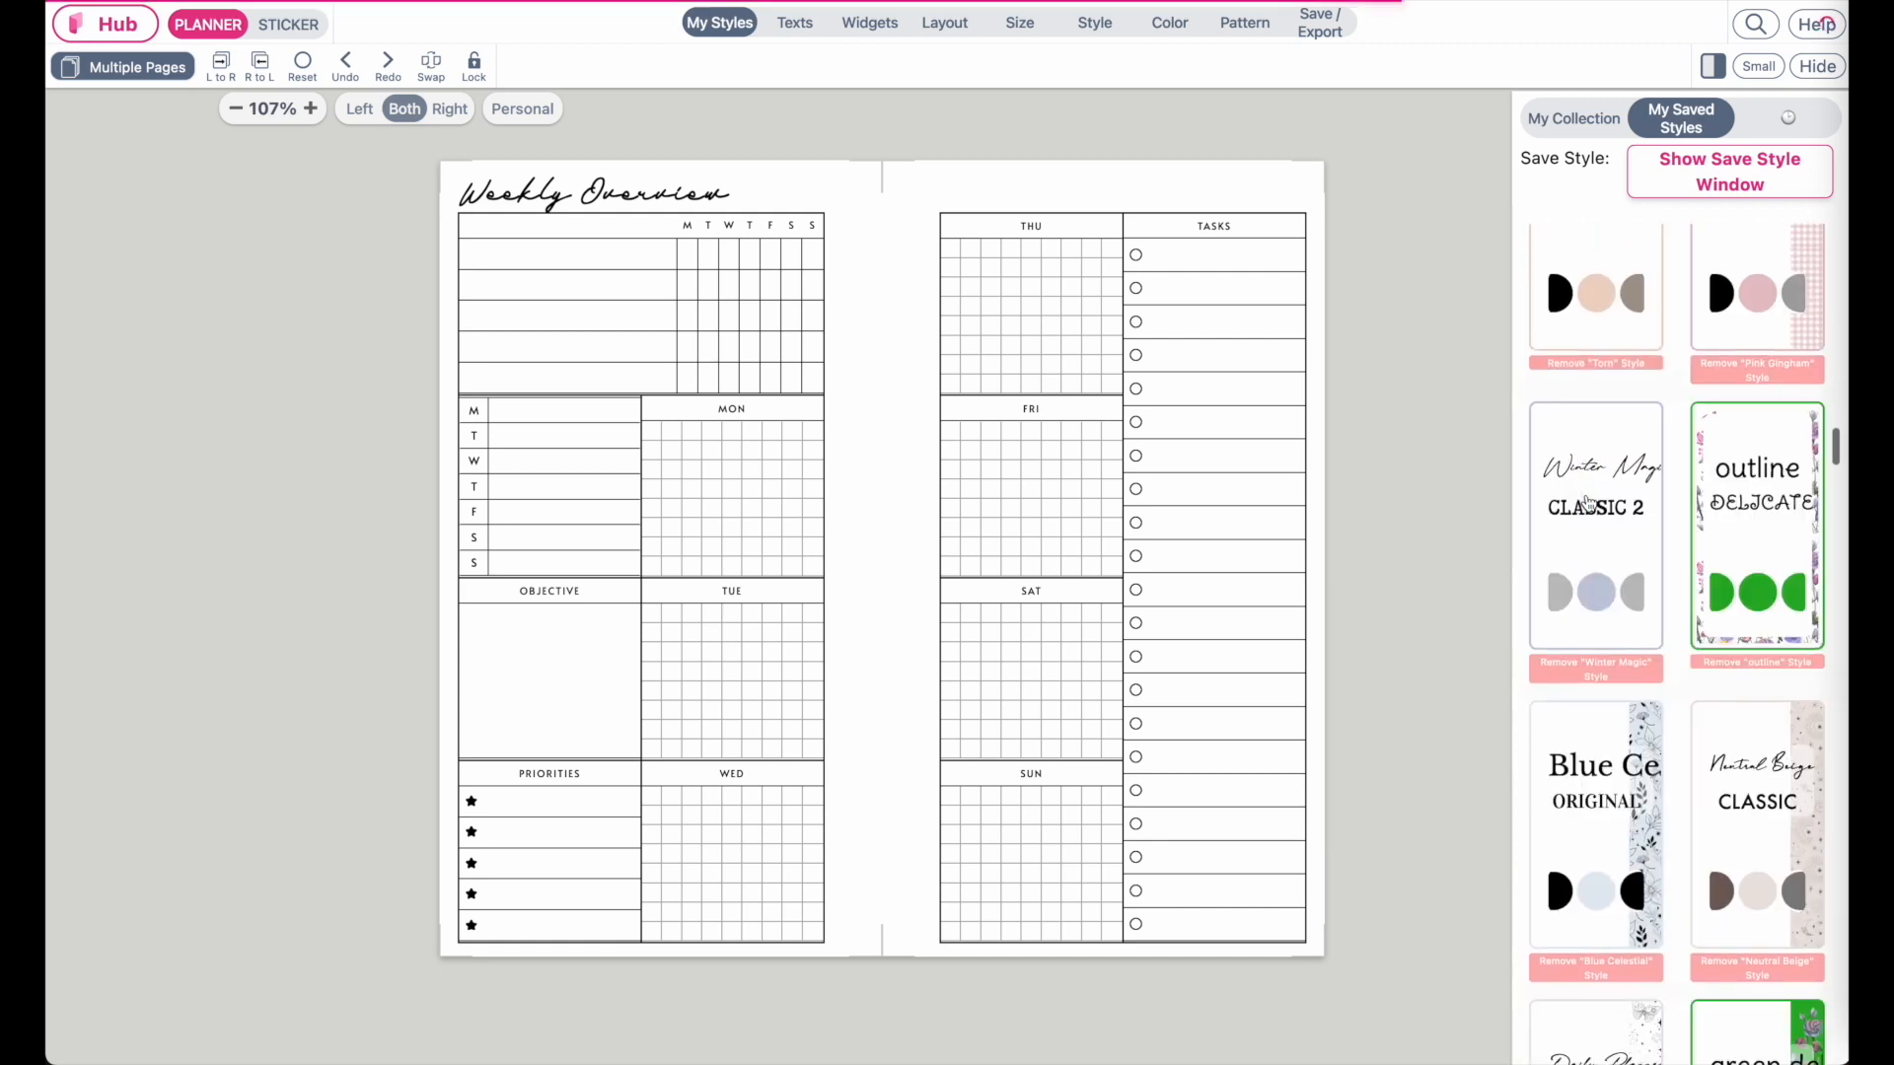
scroll("down", 3)
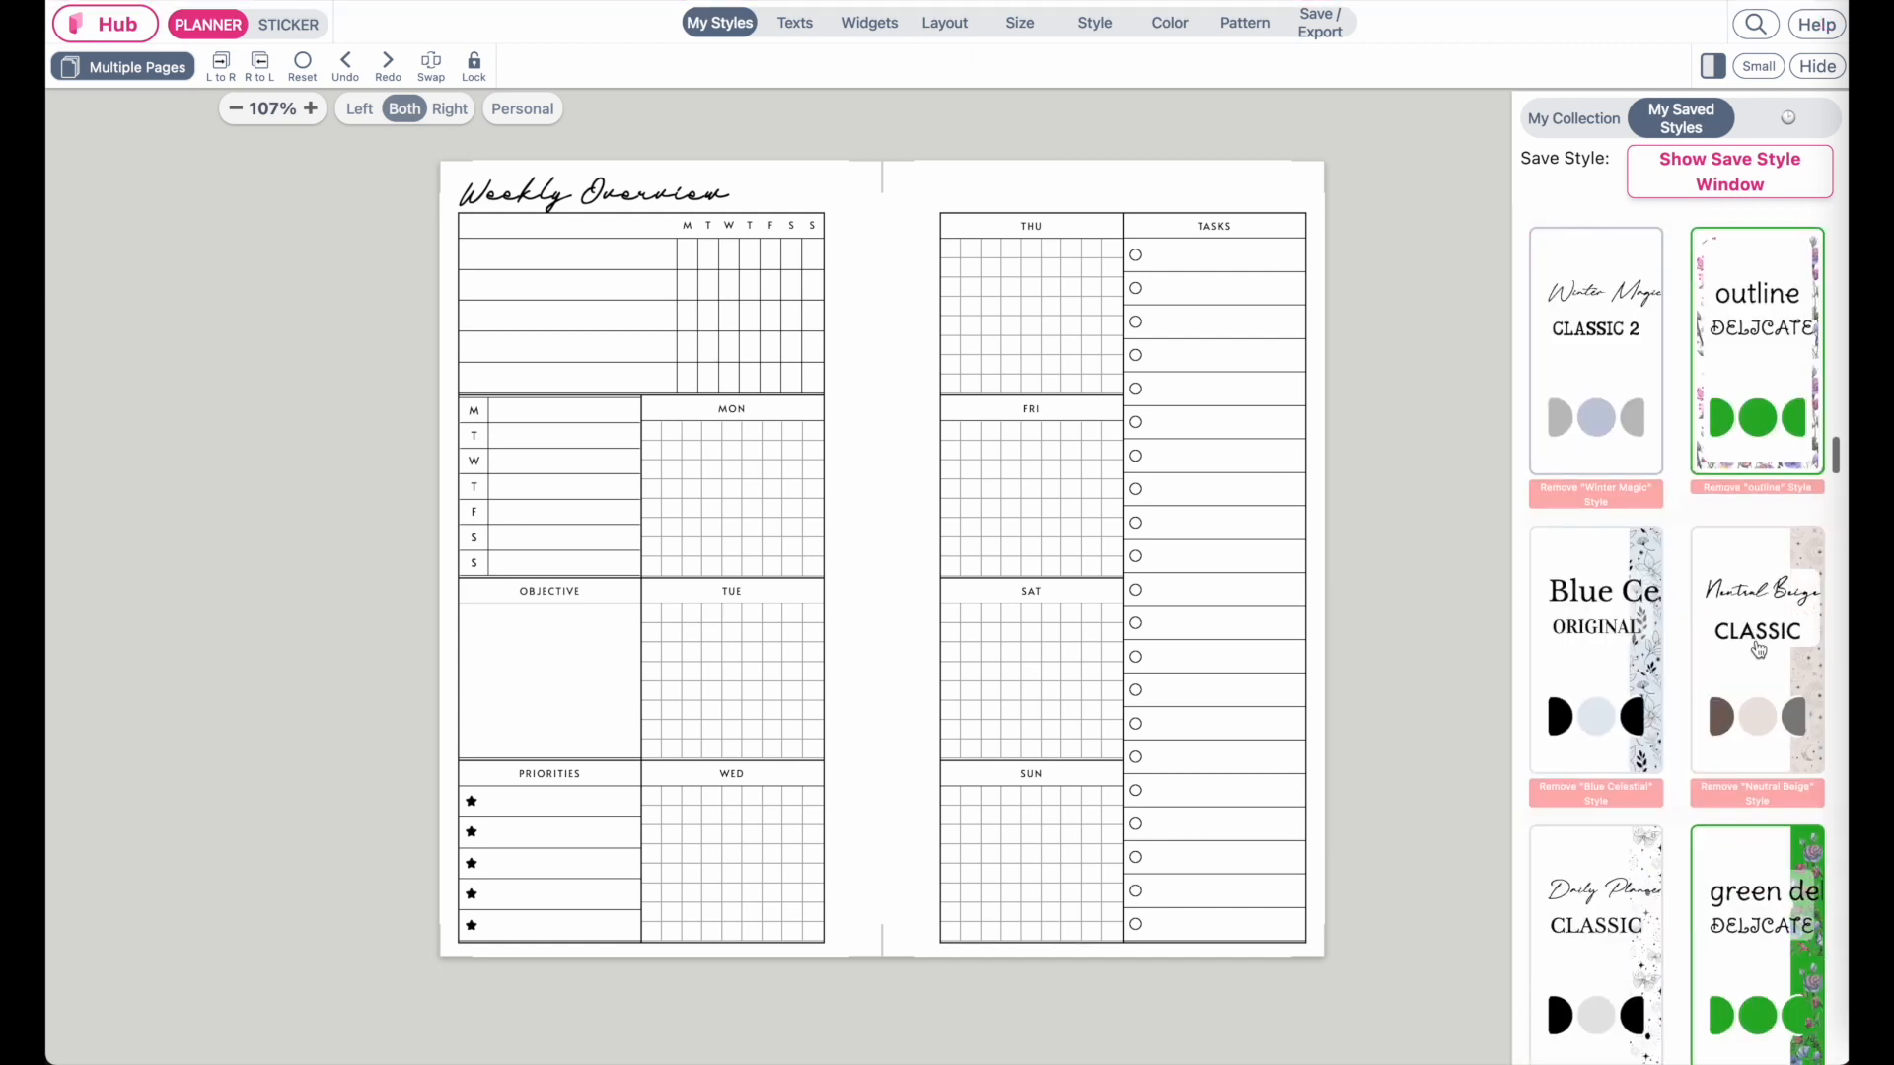